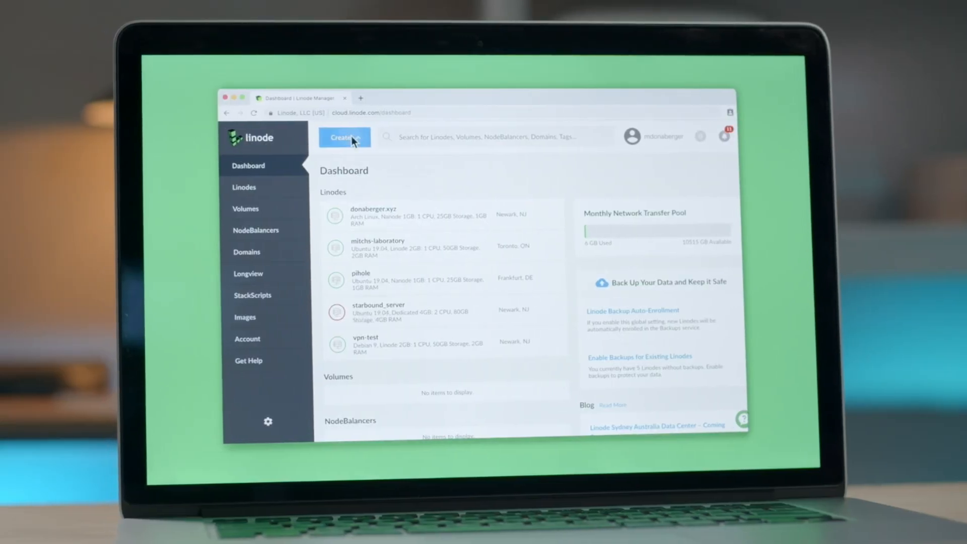
Step: Start a new Linode, choose its distribution and label it 'web-01'
{"action": "left_click", "coordinate": [345, 137]}
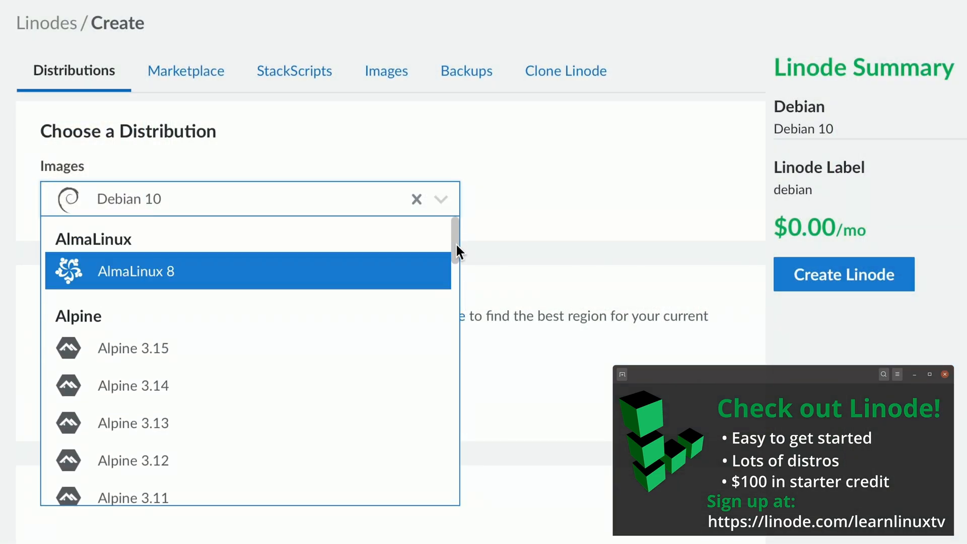
{"action": "scroll", "scroll_direction": "down", "scroll_amount": 3}
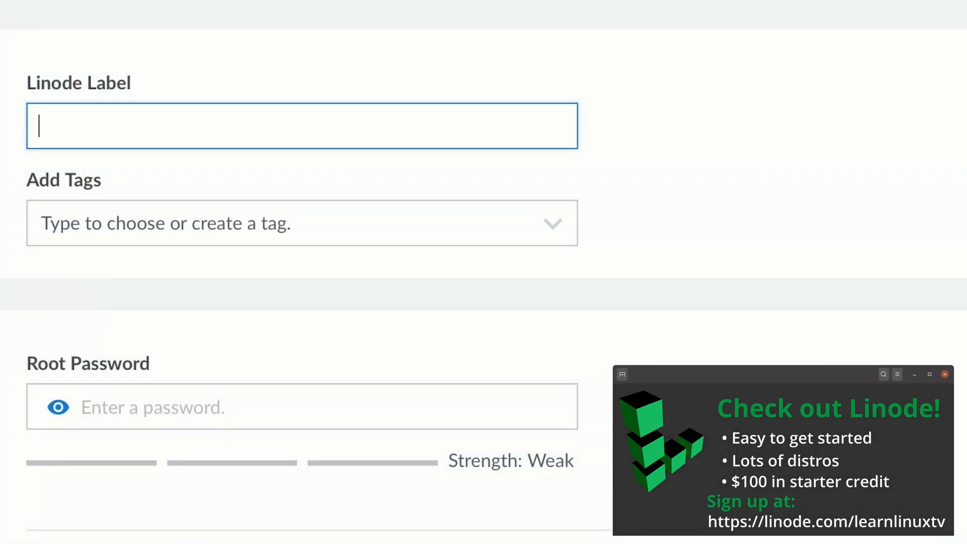
{"action": "type", "text": "web-01"}
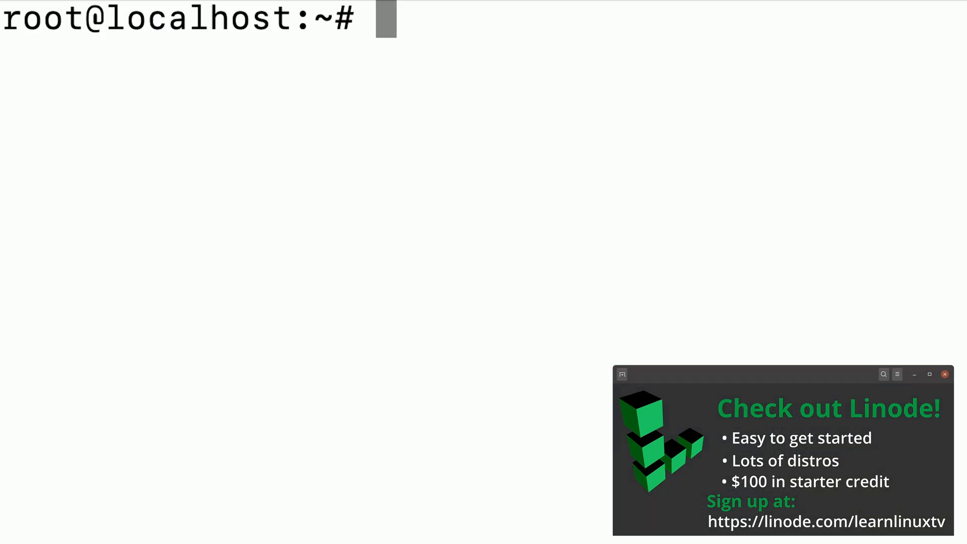
Step: Run 'apt install apache' in the new server's root shell
{"action": "type", "text": "apt install apache"}
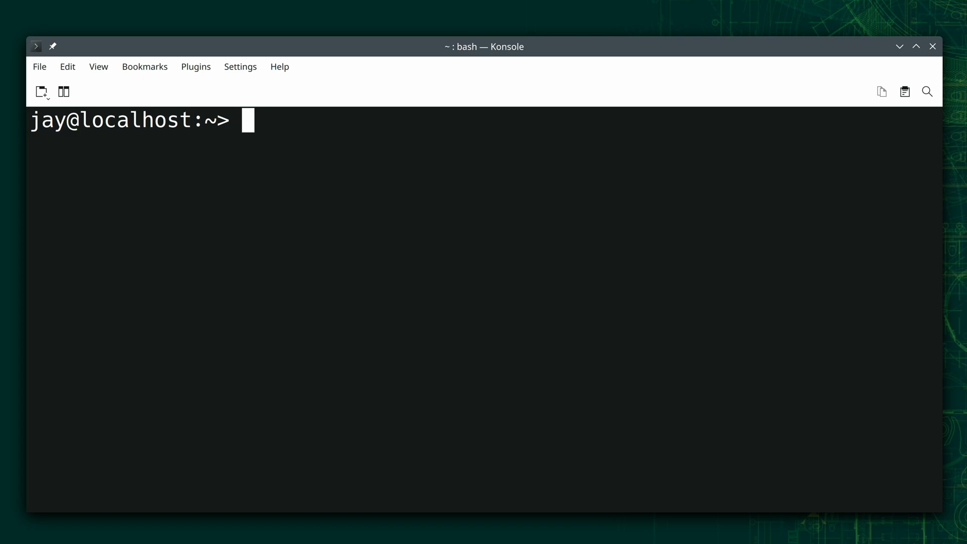
Step: Run 'zypper search thunderbird' to list matching packages in the repositories
{"action": "type", "text": "zypper"}
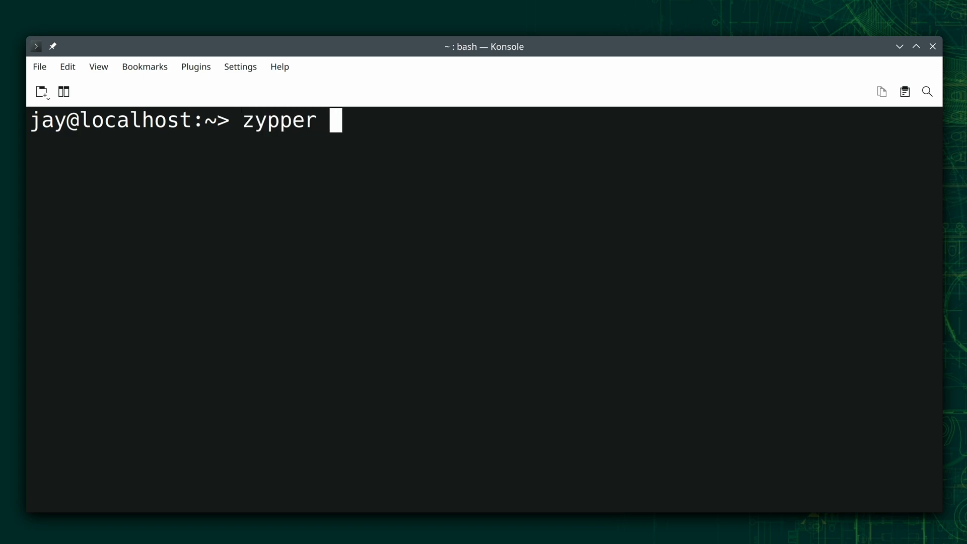
{"action": "type", "text": "search"}
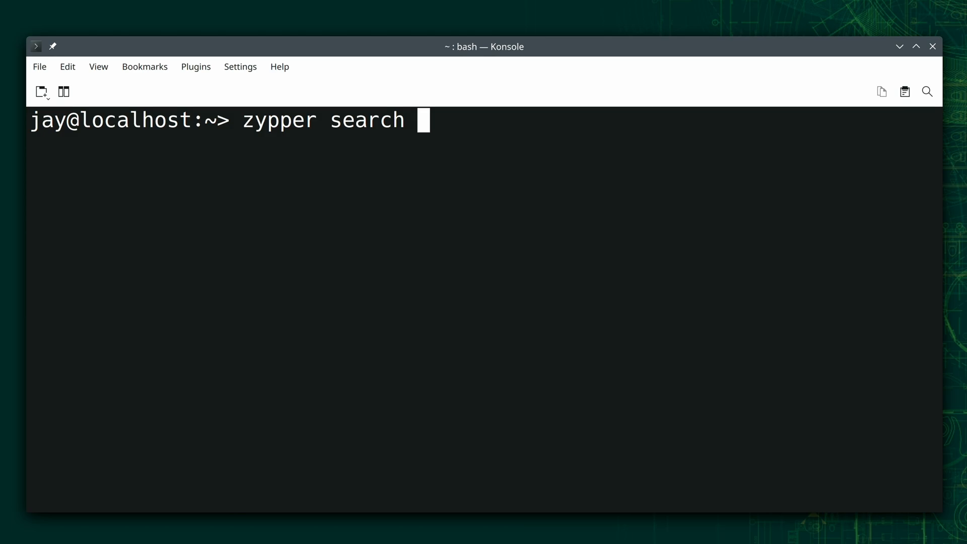
{"action": "type", "text": "thunderbir"}
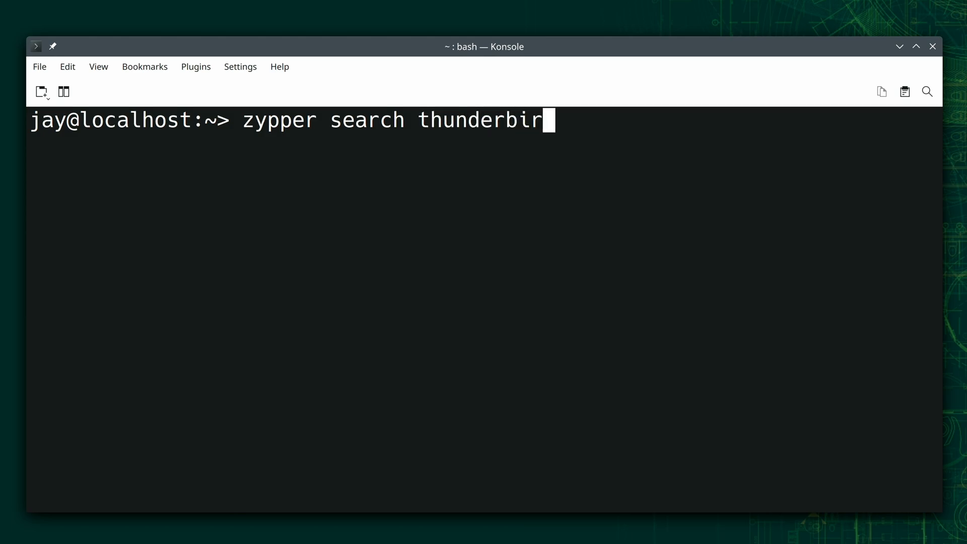
{"action": "type", "text": "d"}
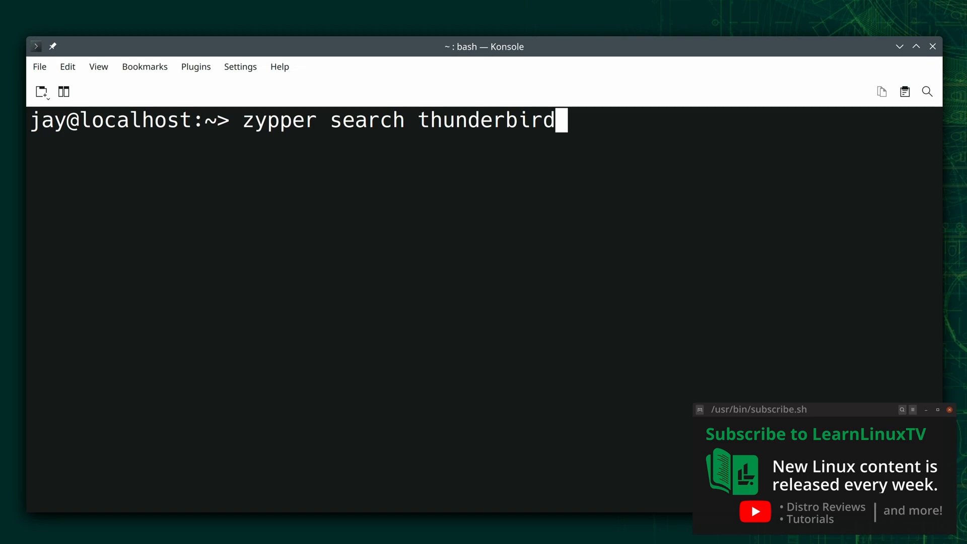
{"action": "left_click", "coordinate": [949, 410]}
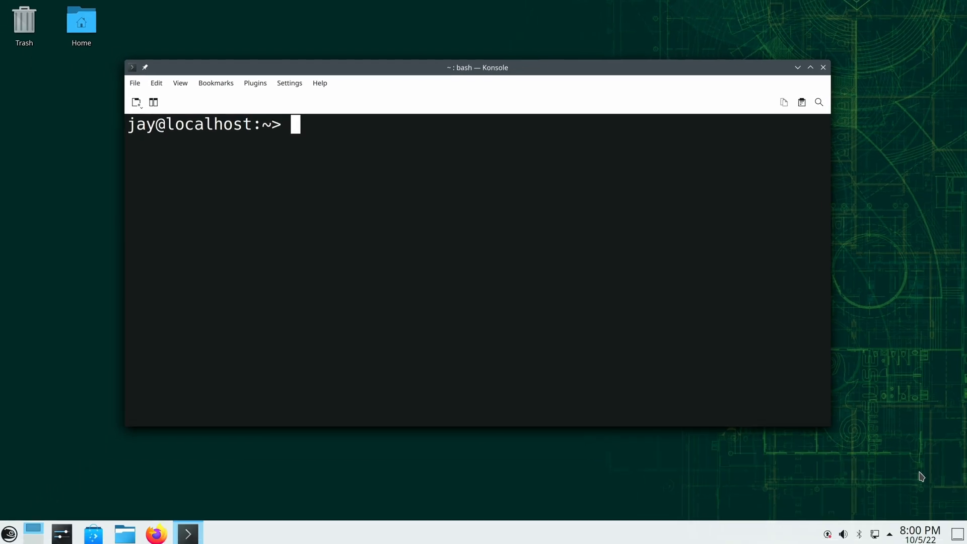
Step: Confirm Thunderbird is absent from Internet apps, then type 'sudo zypper install MozillaThunderbird'
{"action": "left_click", "coordinate": [187, 532]}
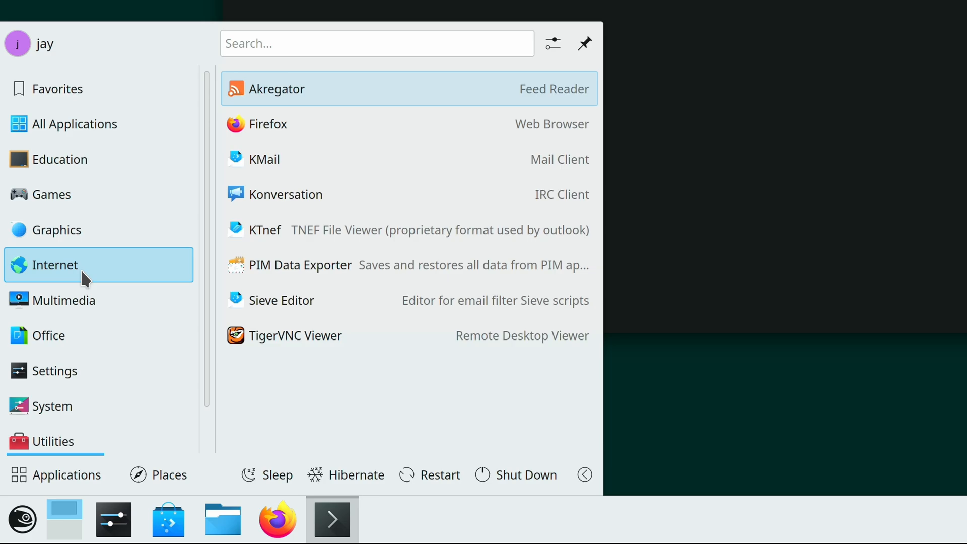
{"action": "mouse_move", "coordinate": [347, 246]}
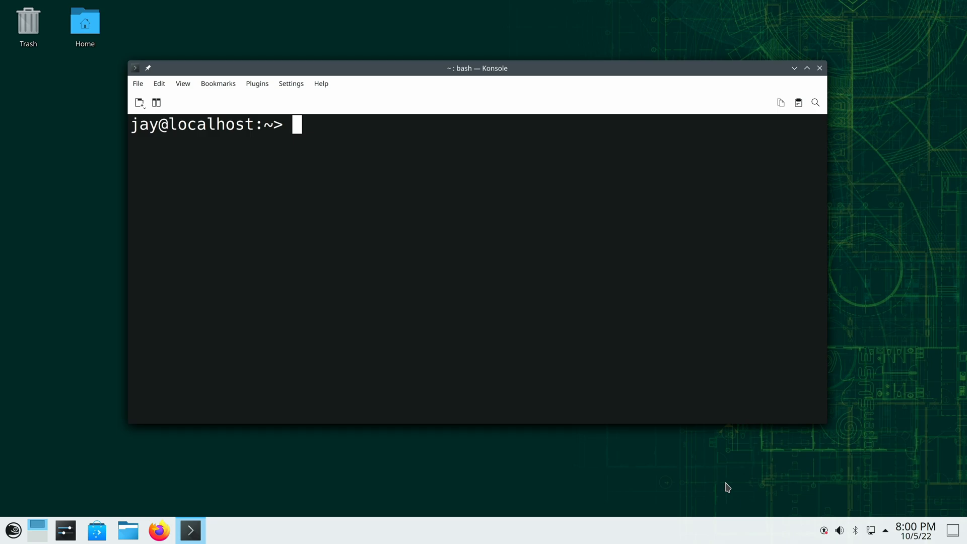
{"action": "type", "text": "sudo"}
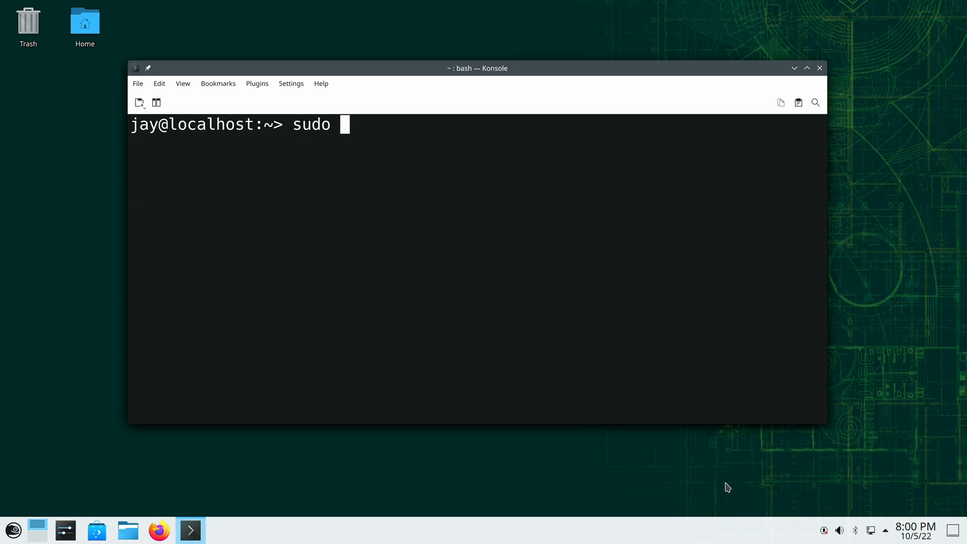
{"action": "type", "text": "zypper i"}
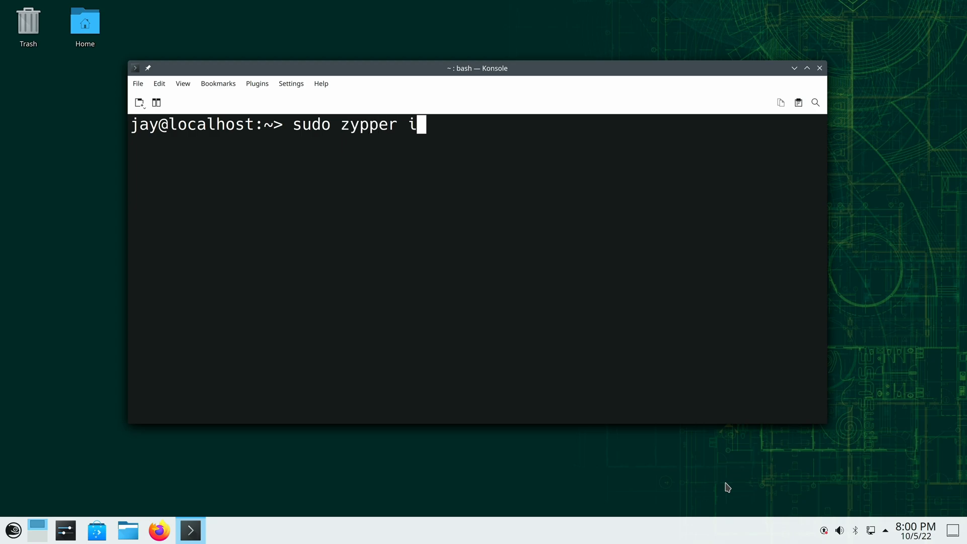
{"action": "type", "text": "nstall M"}
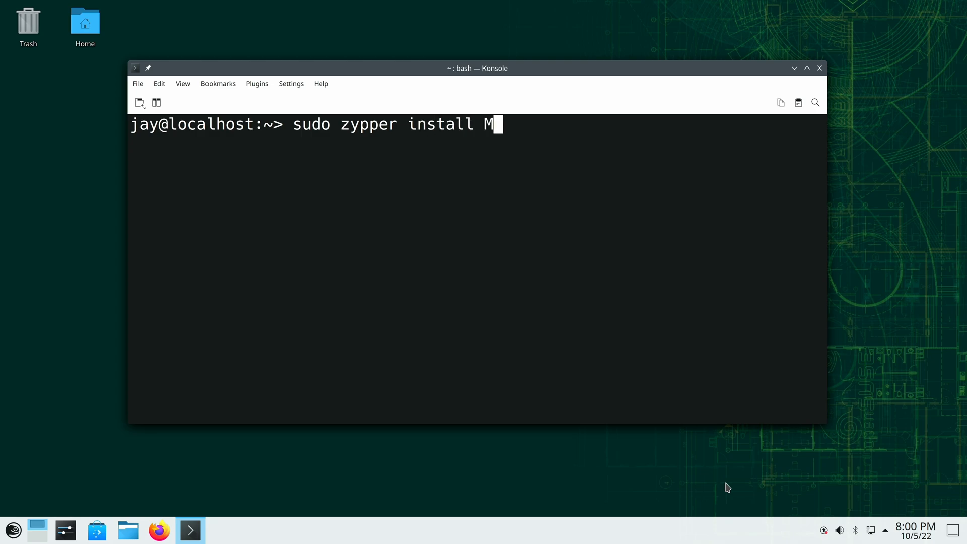
{"action": "type", "text": "ozillaT"}
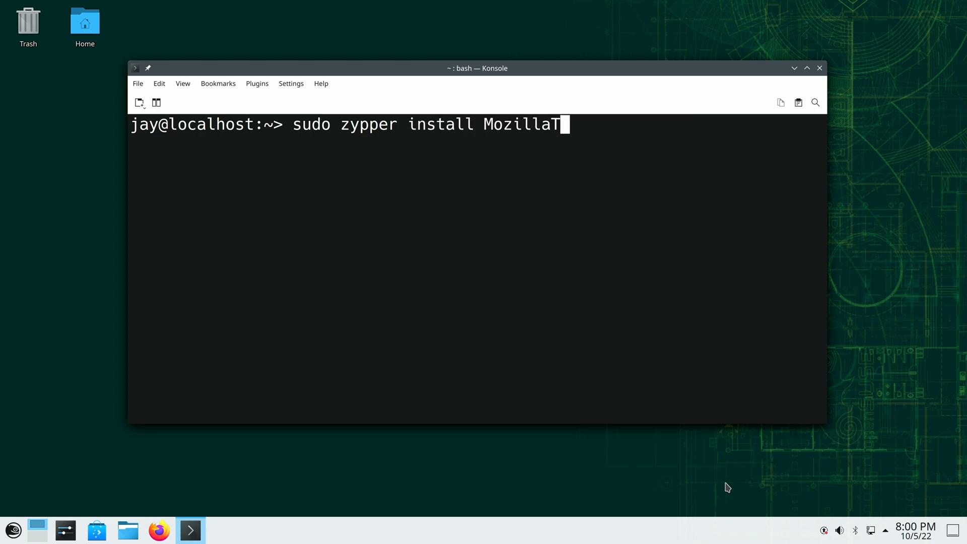
{"action": "type", "text": "hunderbi"}
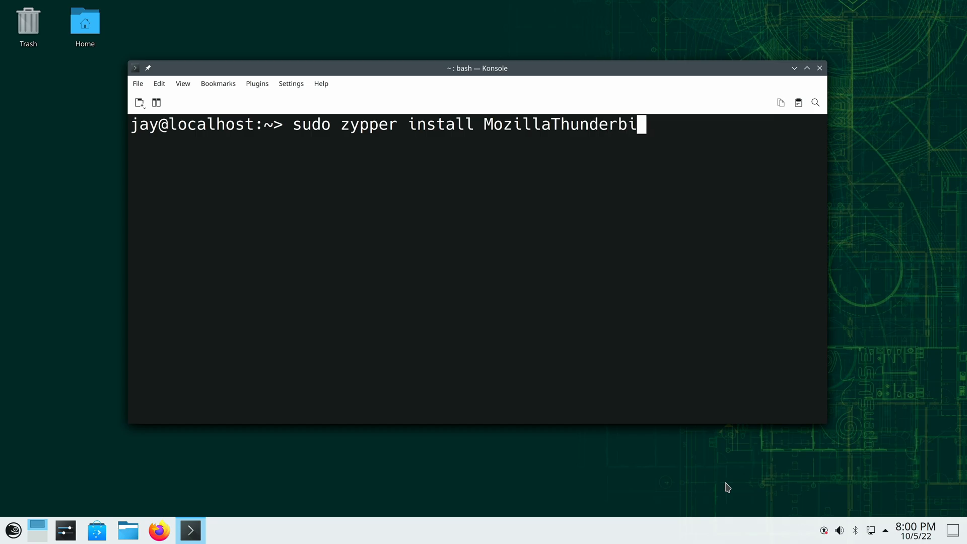
Step: Run the install and confirm with y so MozillaThunderbird and libotr5 are installed
{"action": "type", "text": "d"}
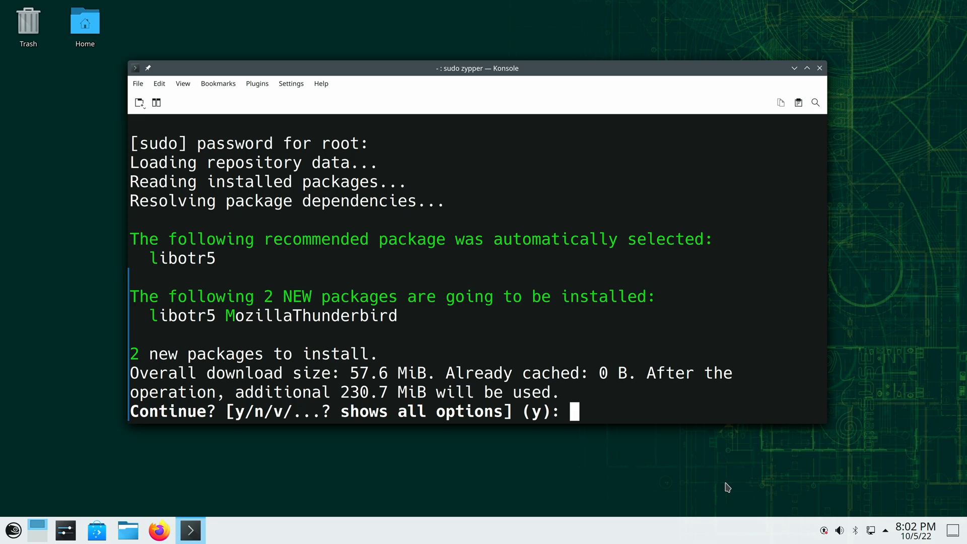
{"action": "type", "text": "y"}
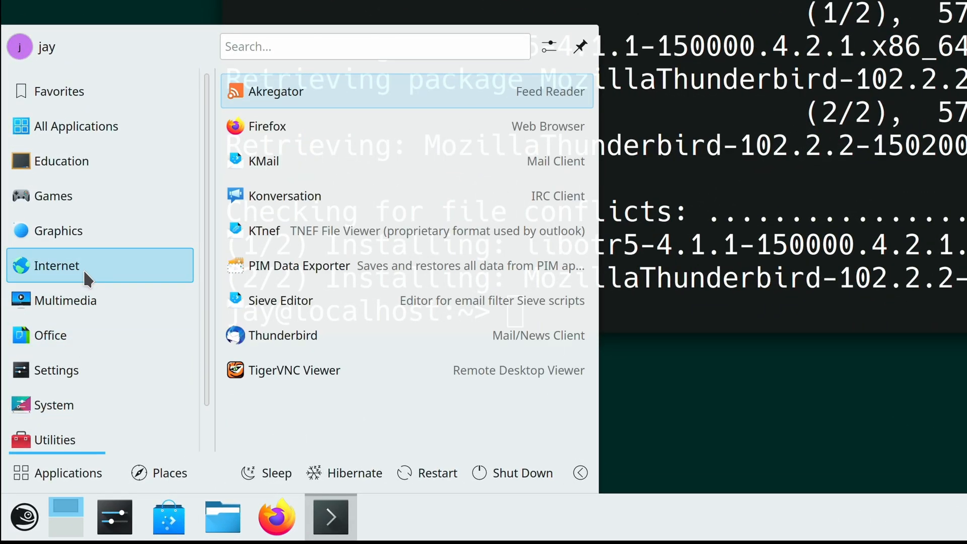
{"action": "mouse_move", "coordinate": [383, 334]}
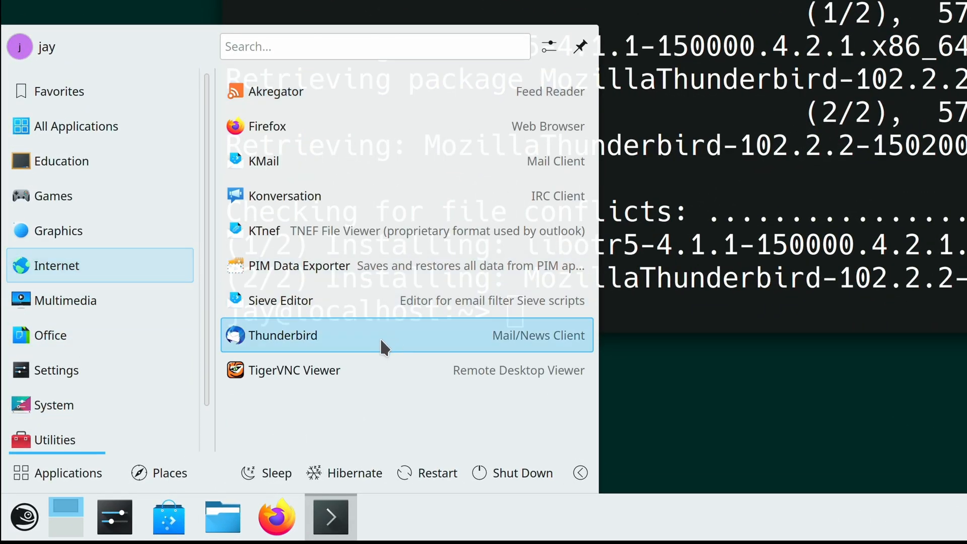
Step: Launch Thunderbird from the Internet menu, view its Account Setup screen, then close it
{"action": "left_click", "coordinate": [282, 334]}
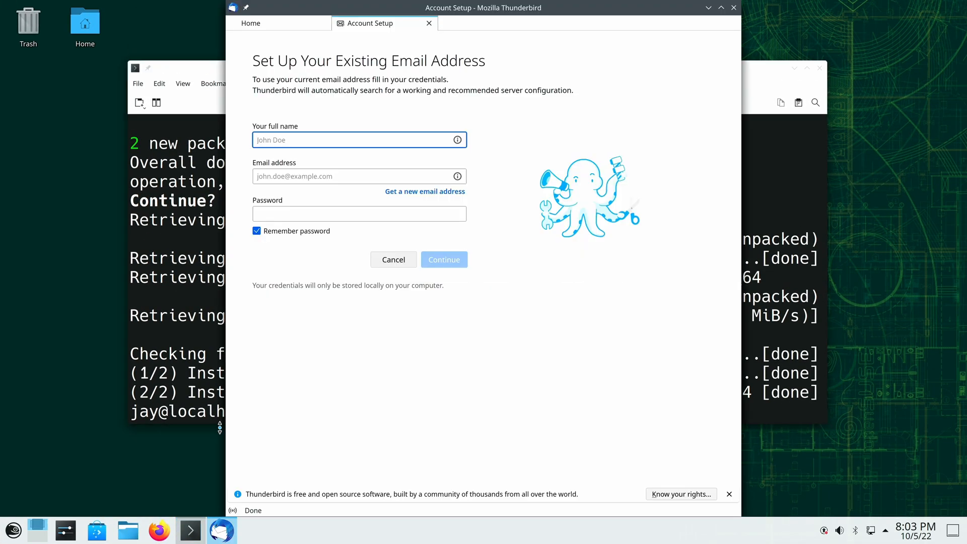
{"action": "left_click", "coordinate": [359, 139]}
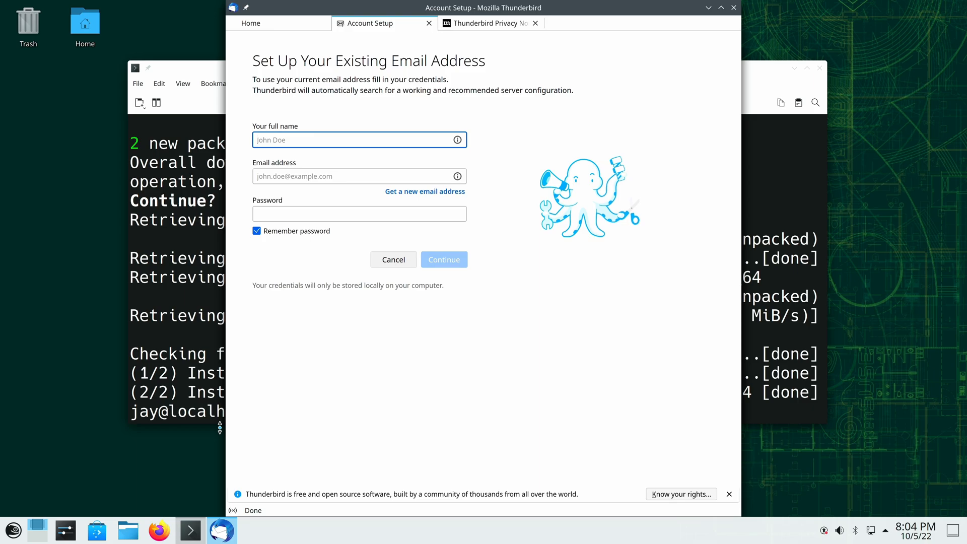
{"action": "left_click", "coordinate": [358, 139]}
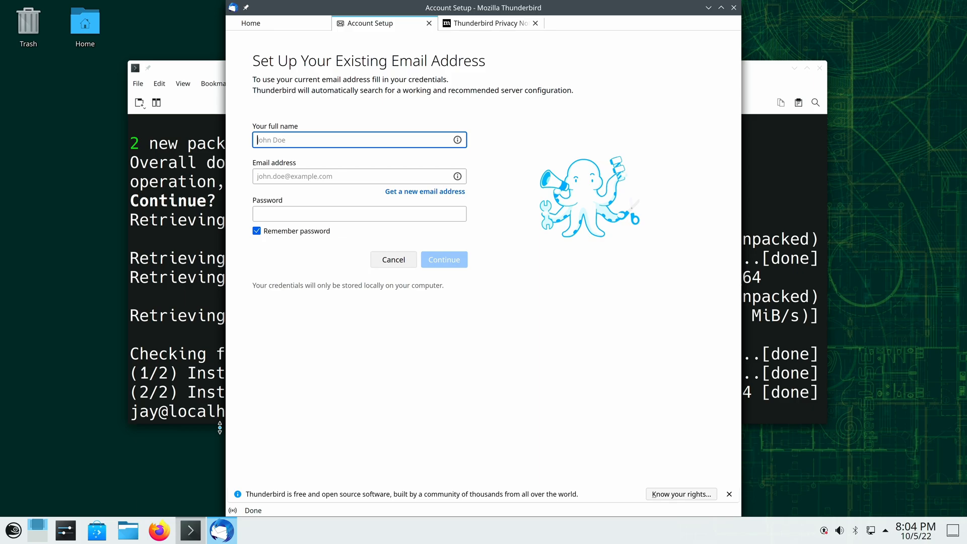
{"action": "mouse_move", "coordinate": [734, 7]}
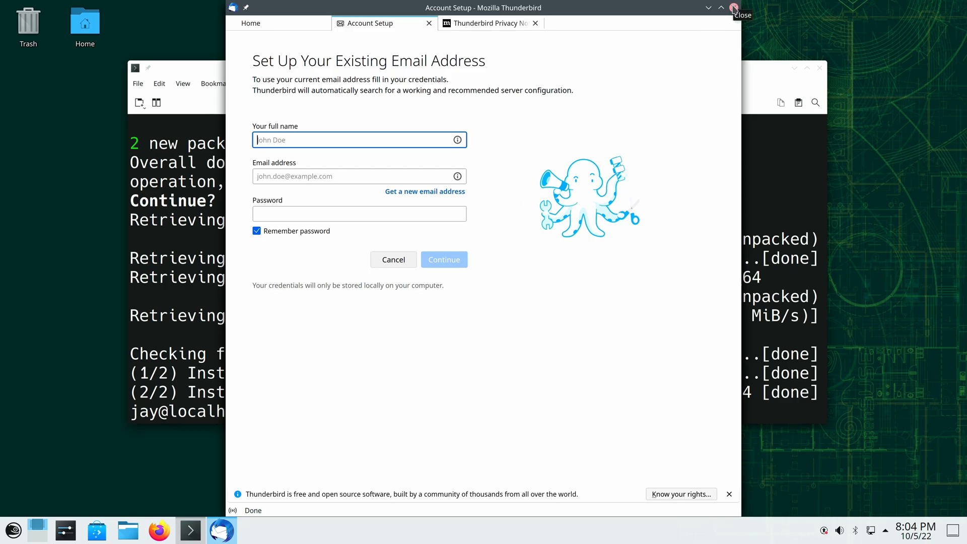
{"action": "left_click", "coordinate": [740, 10]}
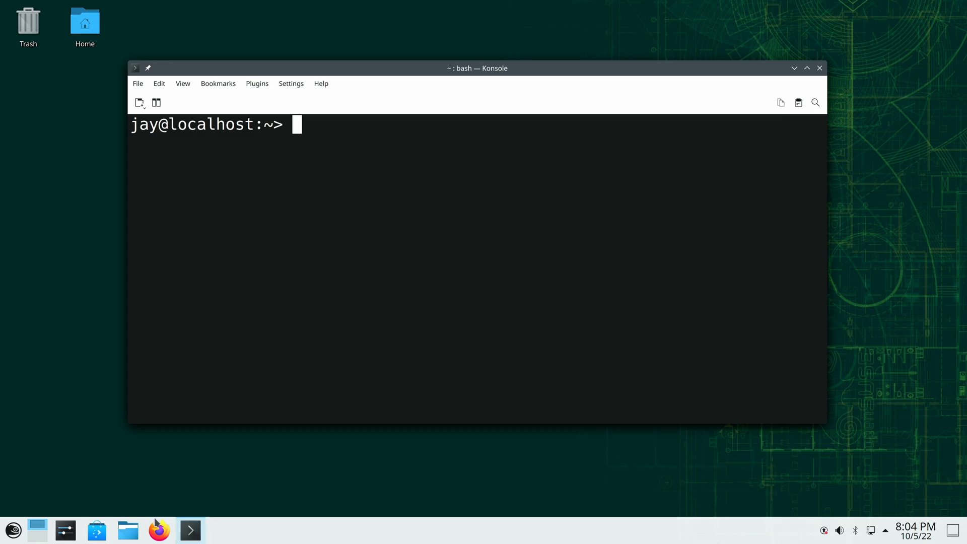
{"action": "left_click", "coordinate": [191, 530]}
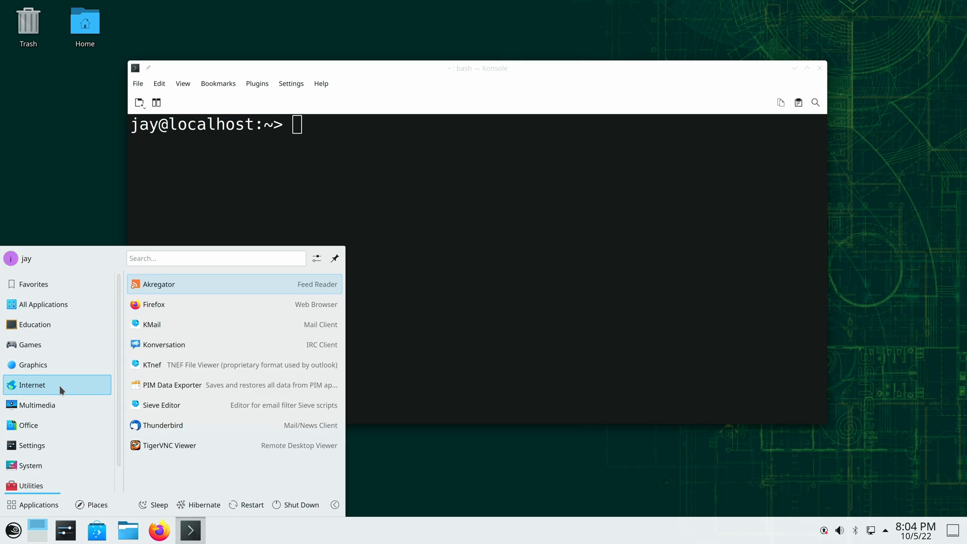
{"action": "mouse_move", "coordinate": [186, 432]}
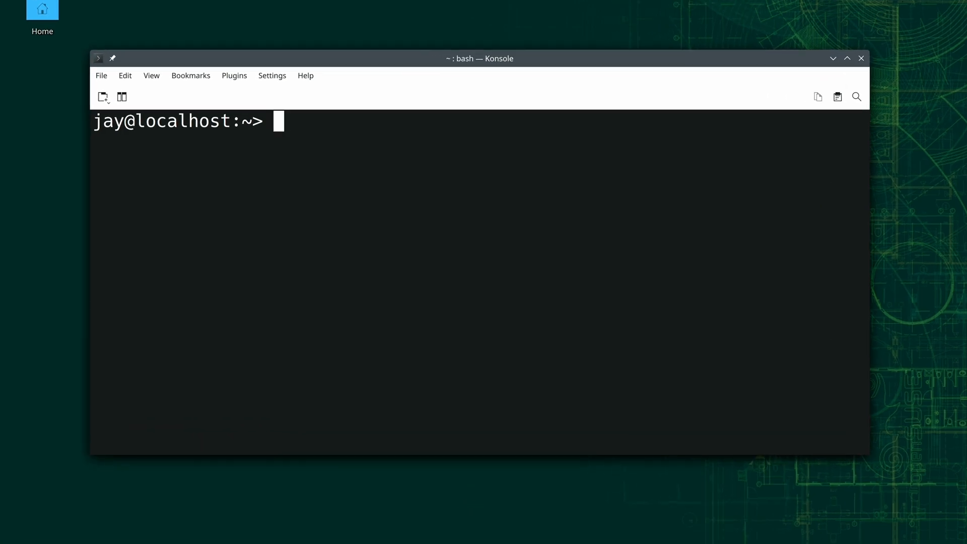
Step: Run 'sudo zypper remove MozillaThunderbird' and confirm with y to uninstall it
{"action": "type", "text": "sudo"}
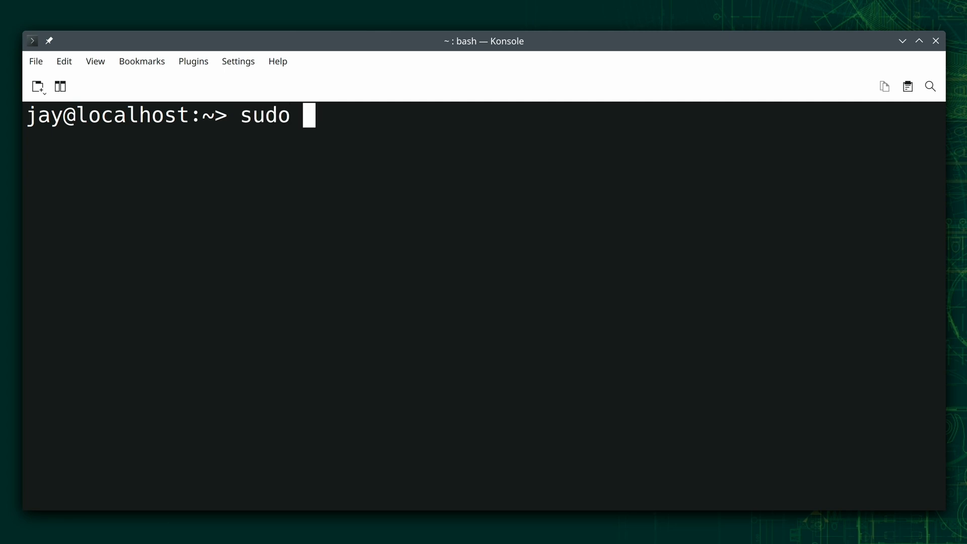
{"action": "type", "text": "zypper"}
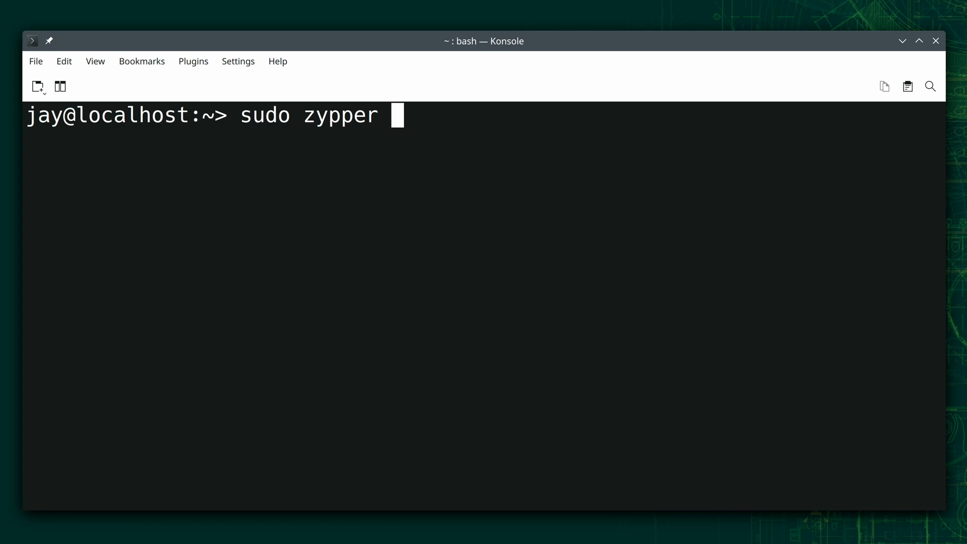
{"action": "type", "text": "remove"}
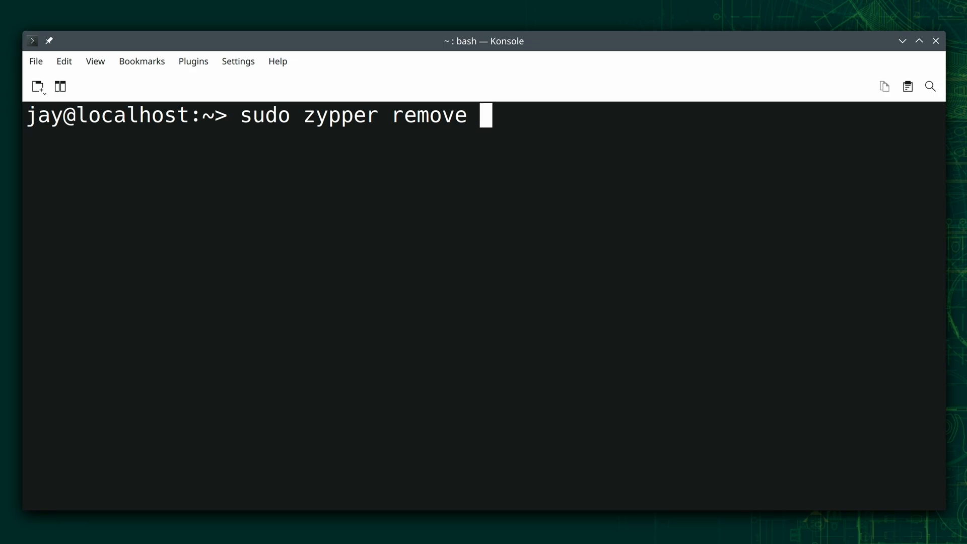
{"action": "type", "text": "Mozill"}
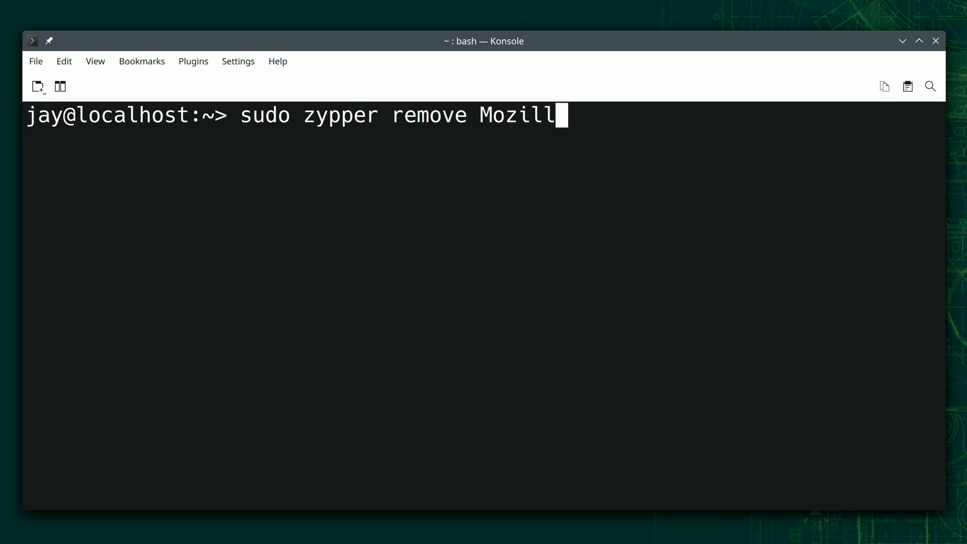
{"action": "type", "text": "aThunderbird"}
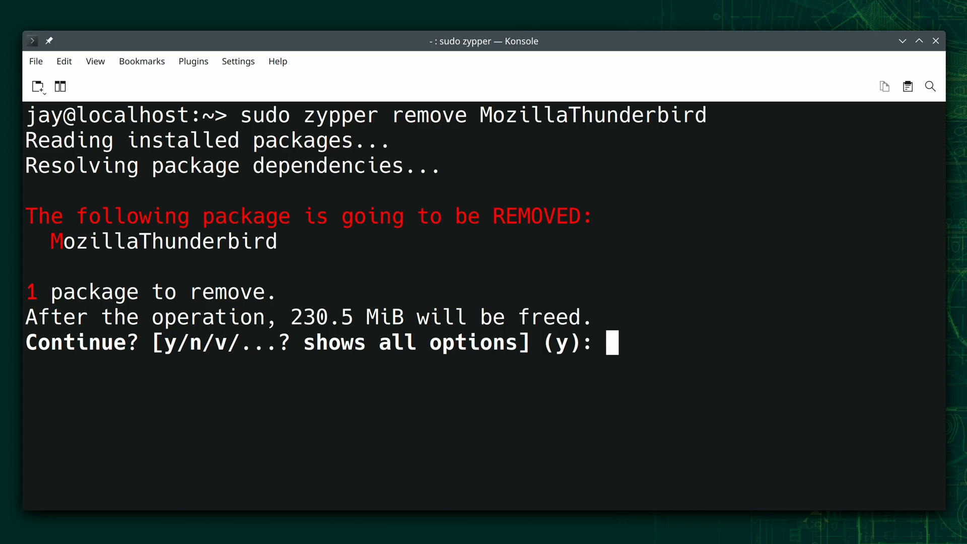
{"action": "type", "text": "y"}
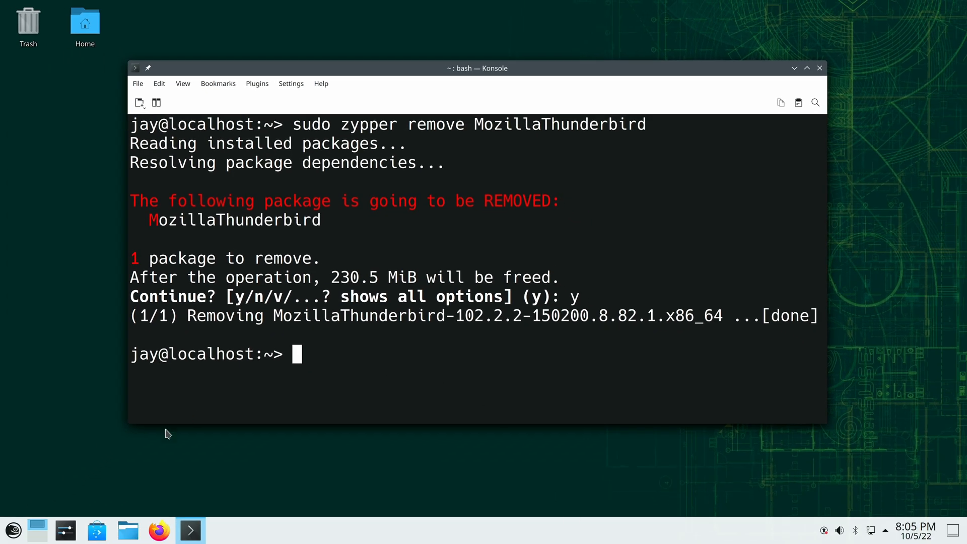
Step: Maximize Konsole and clear the removal output from the terminal
{"action": "left_click", "coordinate": [191, 529]}
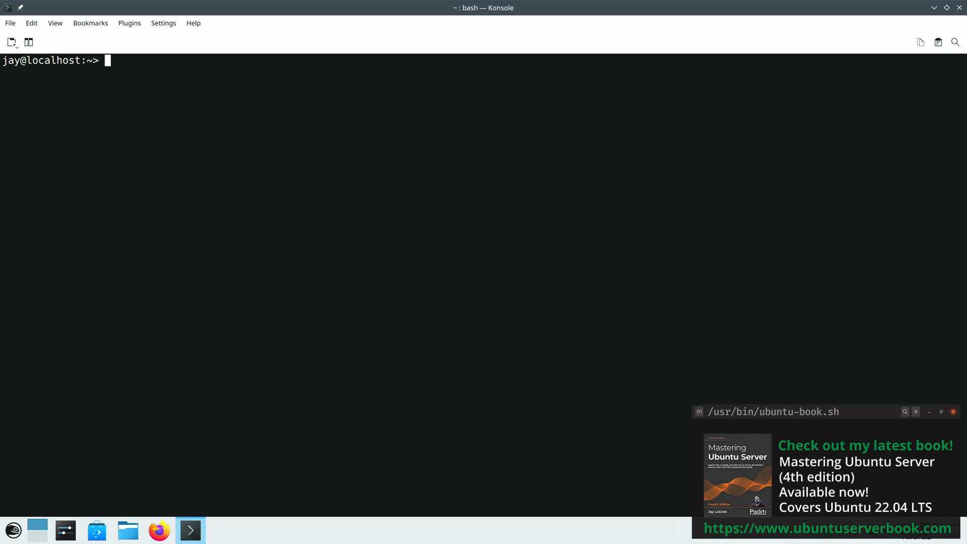
Step: Run 'zypper list-updates' showing cifs-utils, libjavascriptcoregtk and libwebkit2gtk, then begin a sudo command
{"action": "left_click", "coordinate": [952, 411]}
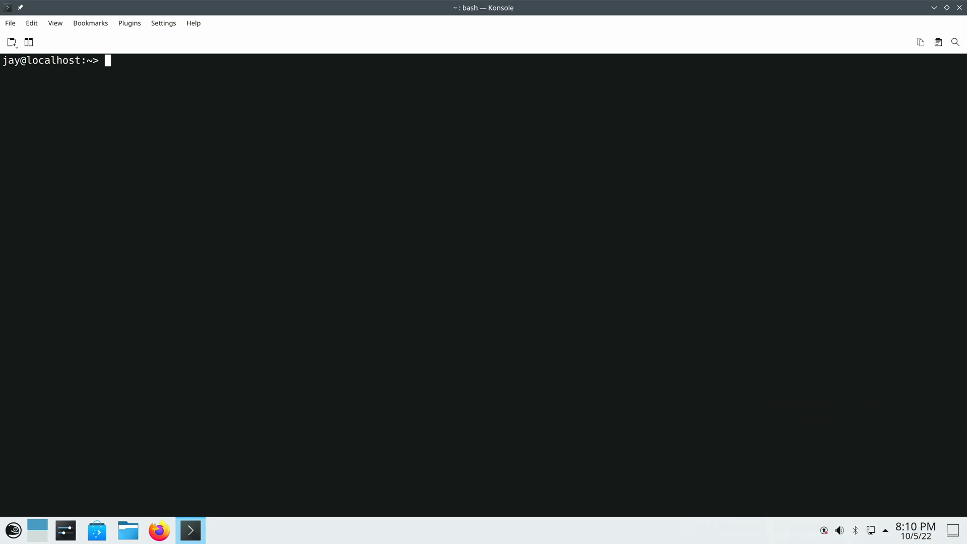
{"action": "type", "text": "zypper"}
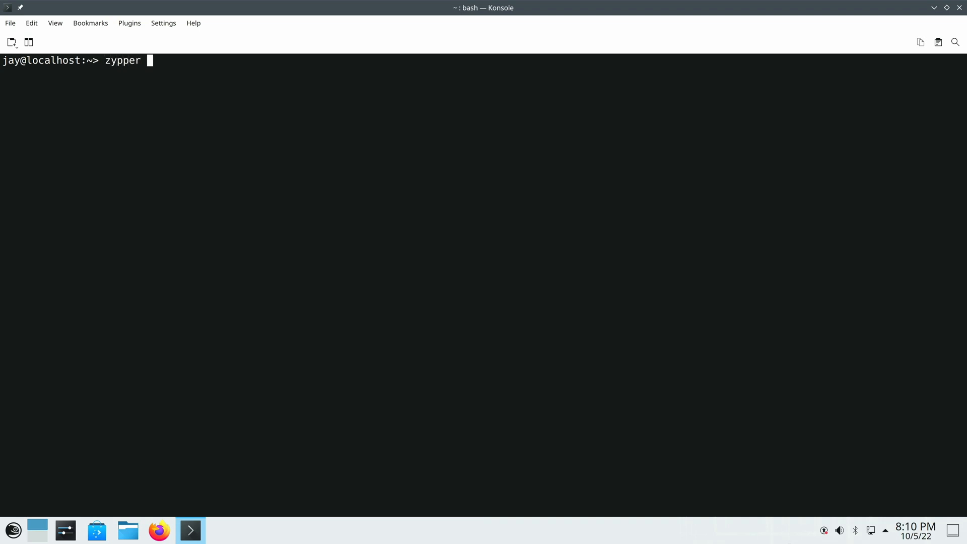
{"action": "type", "text": "list-update"}
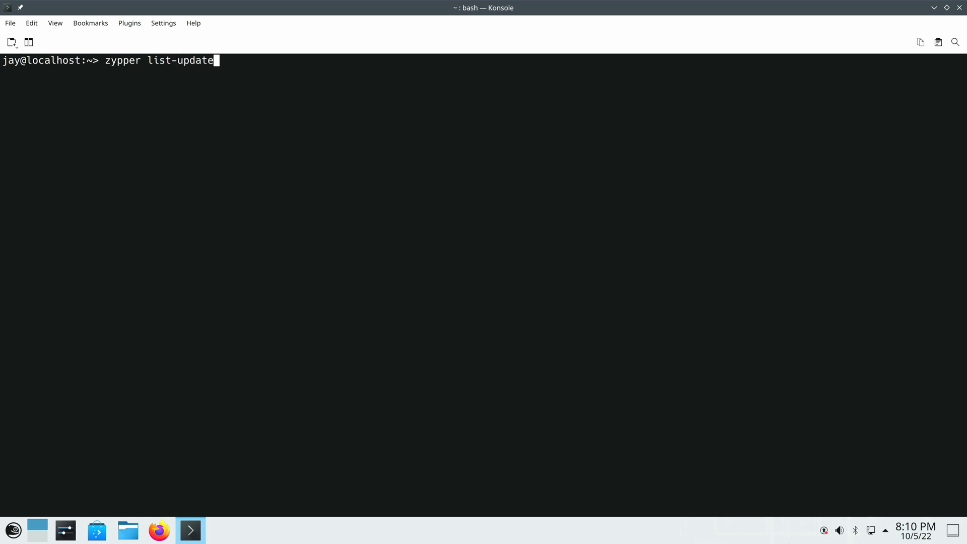
{"action": "type", "text": "s"}
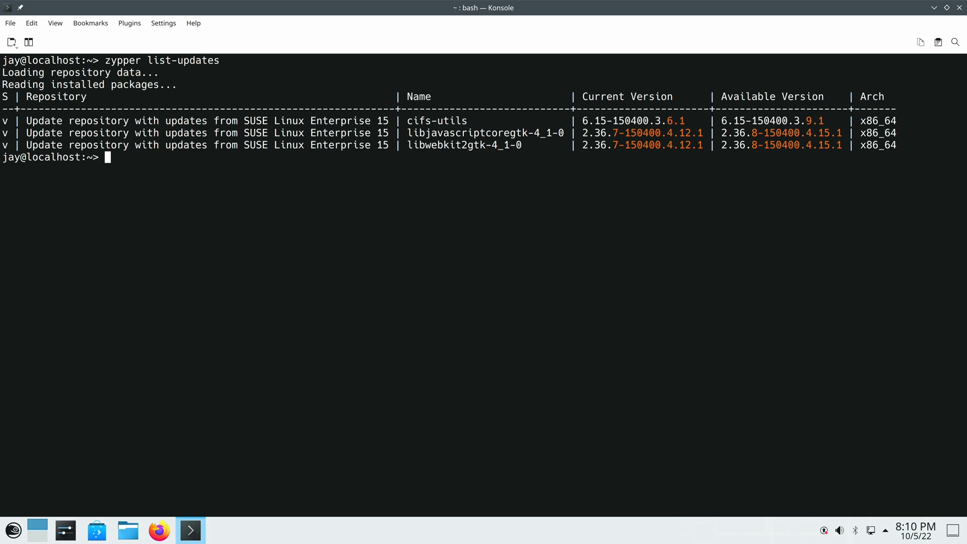
{"action": "type", "text": "sudo"}
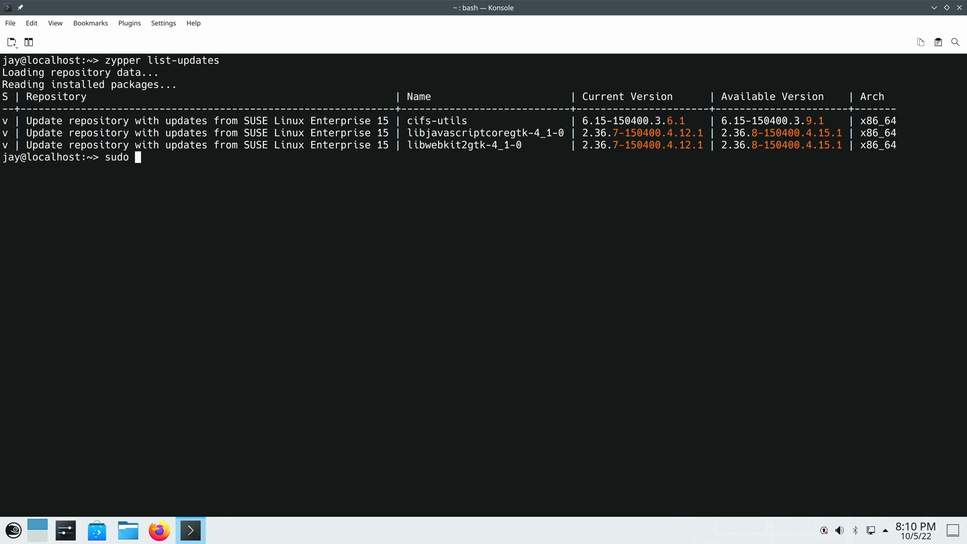
Step: Run 'sudo zypper update cifs-utils', confirm with y, then clear the terminal
{"action": "type", "text": "zypper up"}
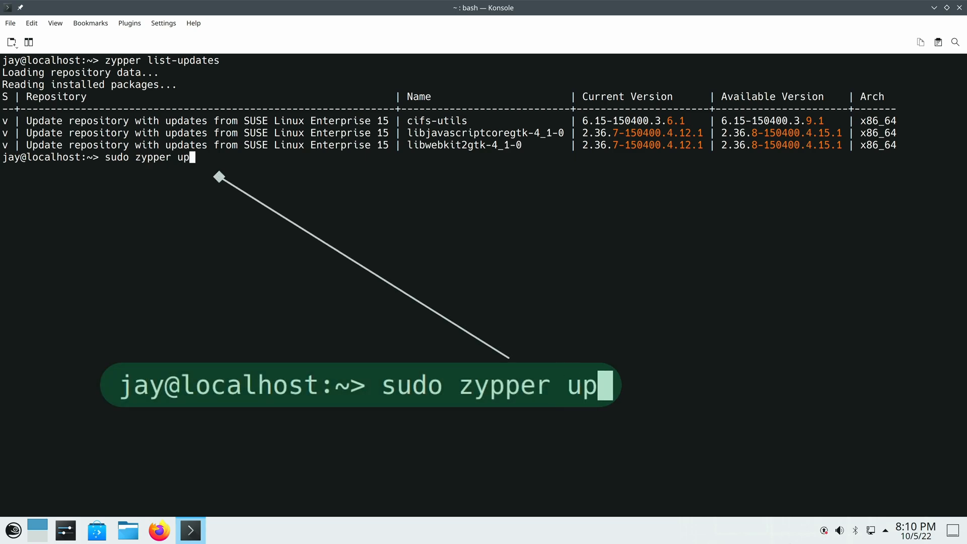
{"action": "type", "text": "date"}
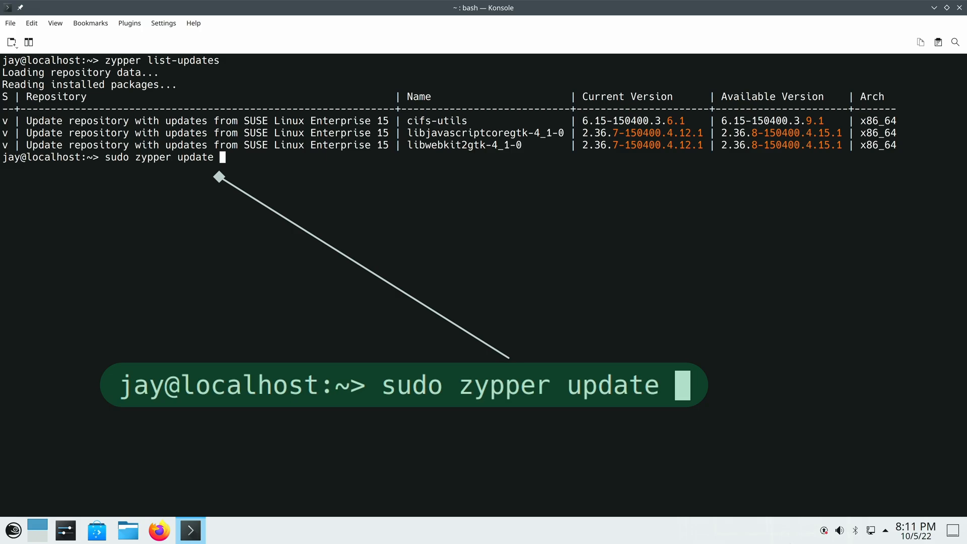
{"action": "type", "text": "cif"}
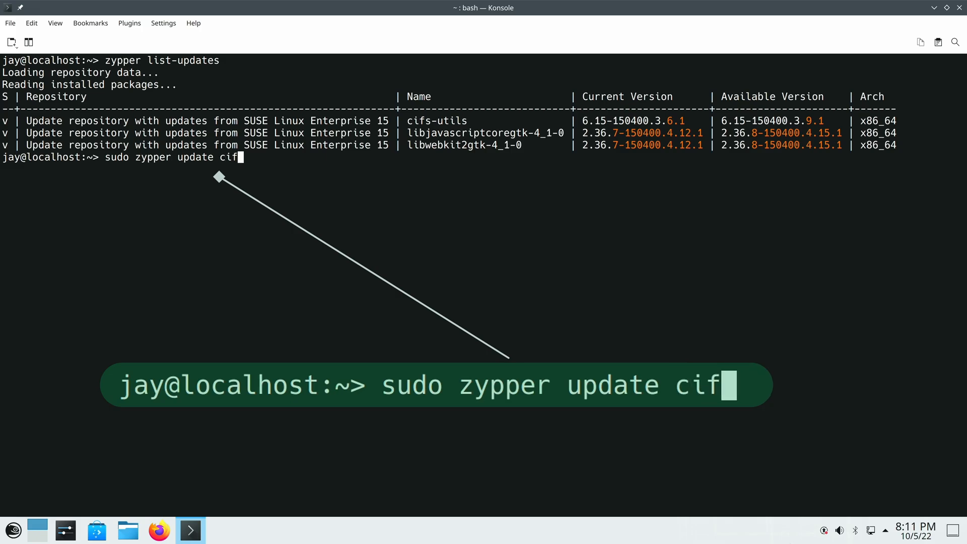
{"action": "type", "text": "s-utils"}
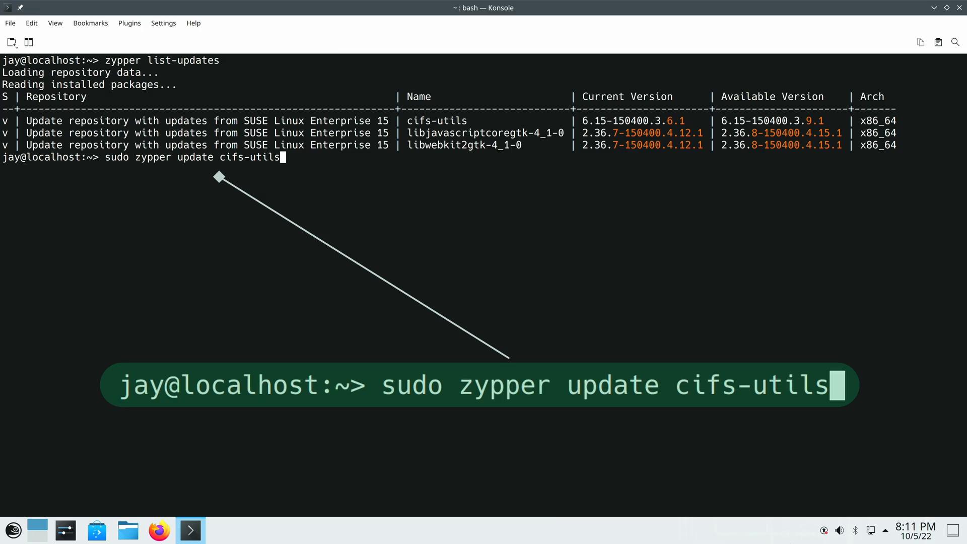
{"action": "double_click", "coordinate": [411, 385]}
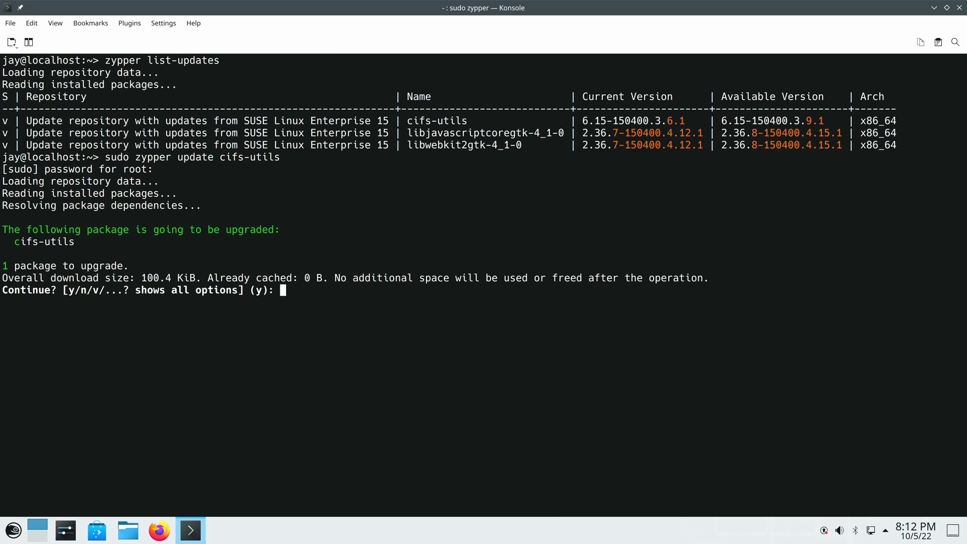
{"action": "type", "text": "y"}
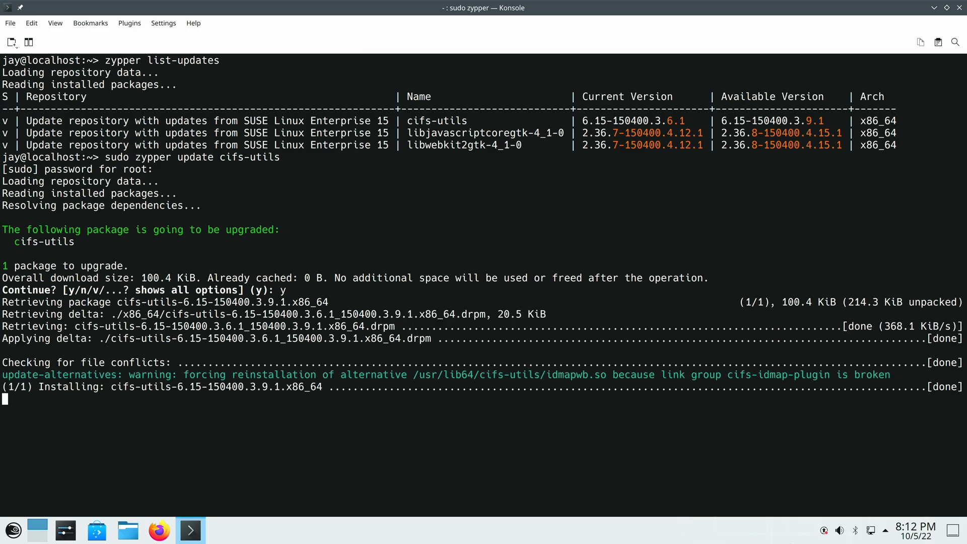
{"action": "key", "text": "Return"}
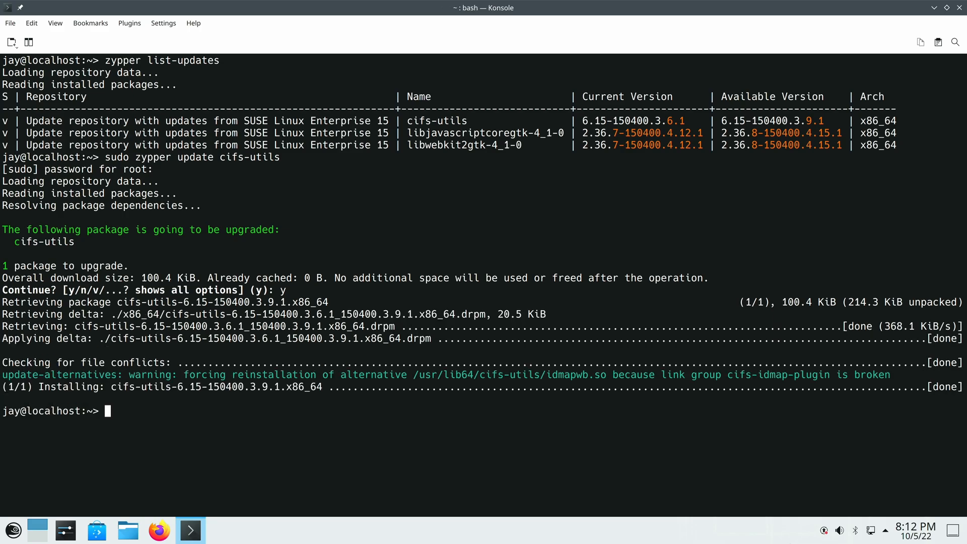
{"action": "type", "text": "clear"}
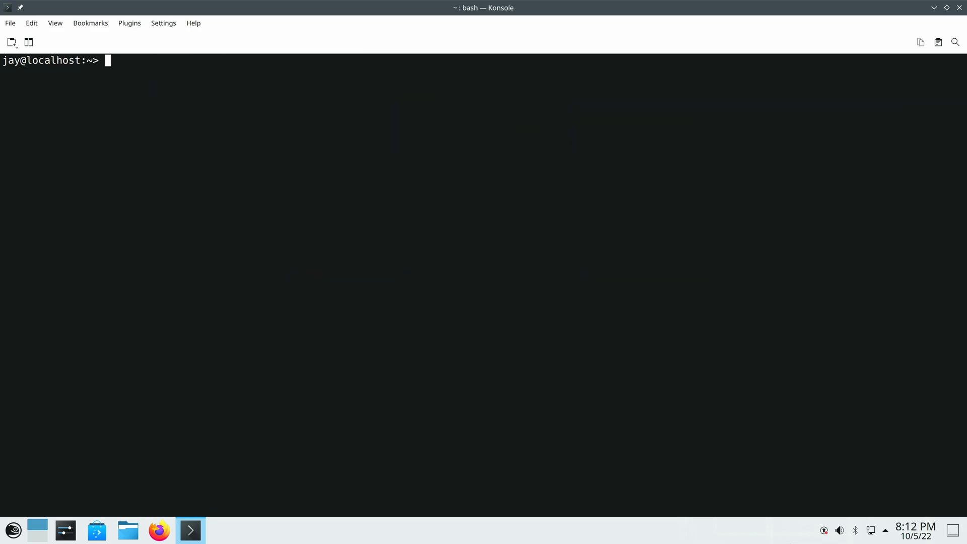
Step: Run 'sudo zypper update' and answer y to apply the two webkit library upgrades
{"action": "type", "text": "sudo zypper"}
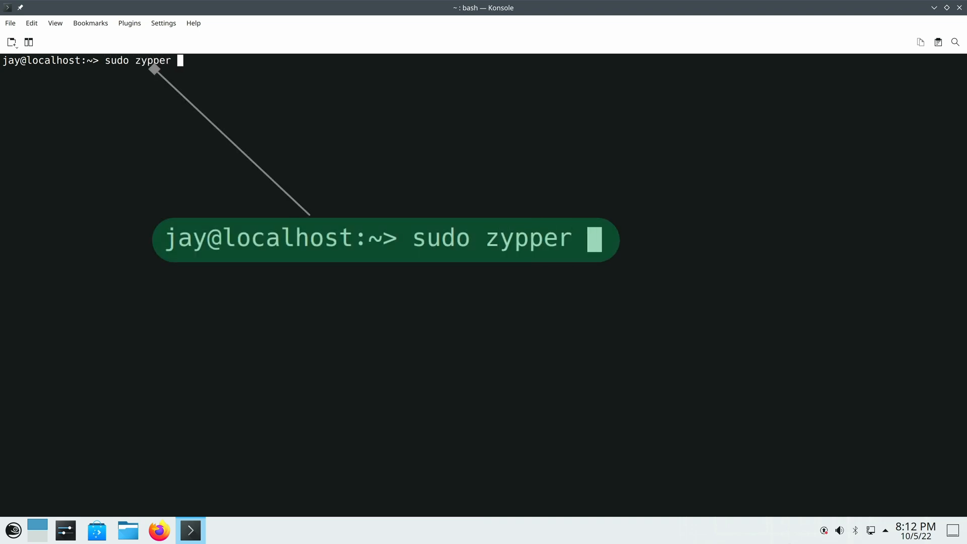
{"action": "type", "text": "update"}
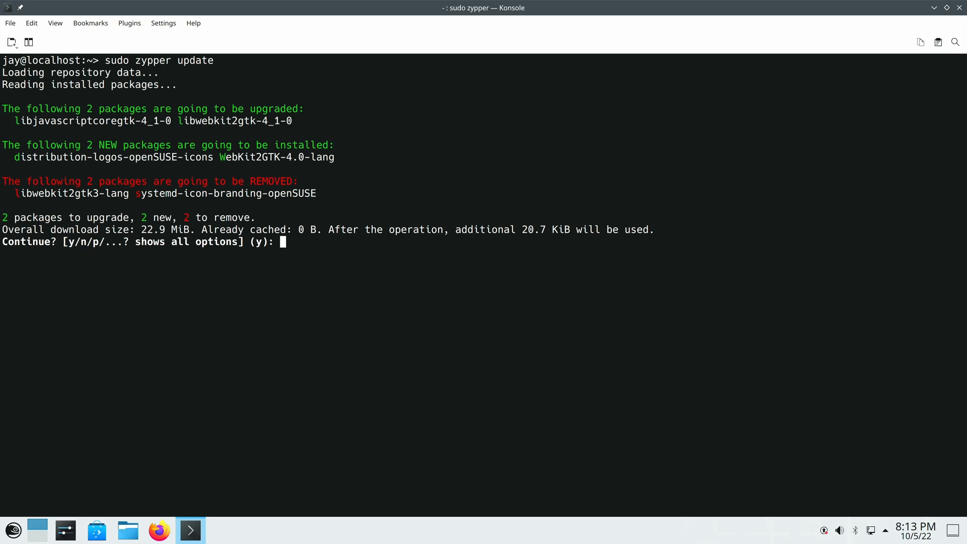
{"action": "type", "text": "y"}
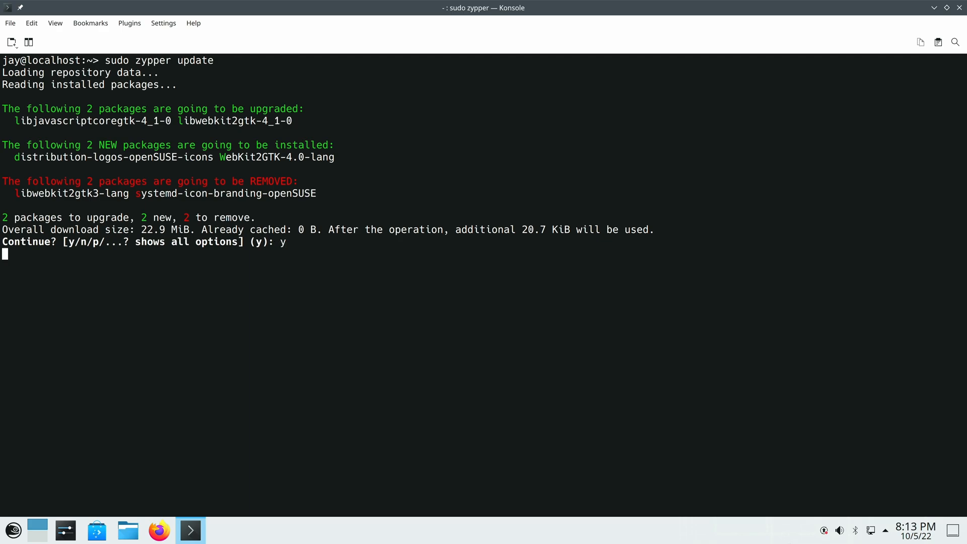
{"action": "key", "text": "Return"}
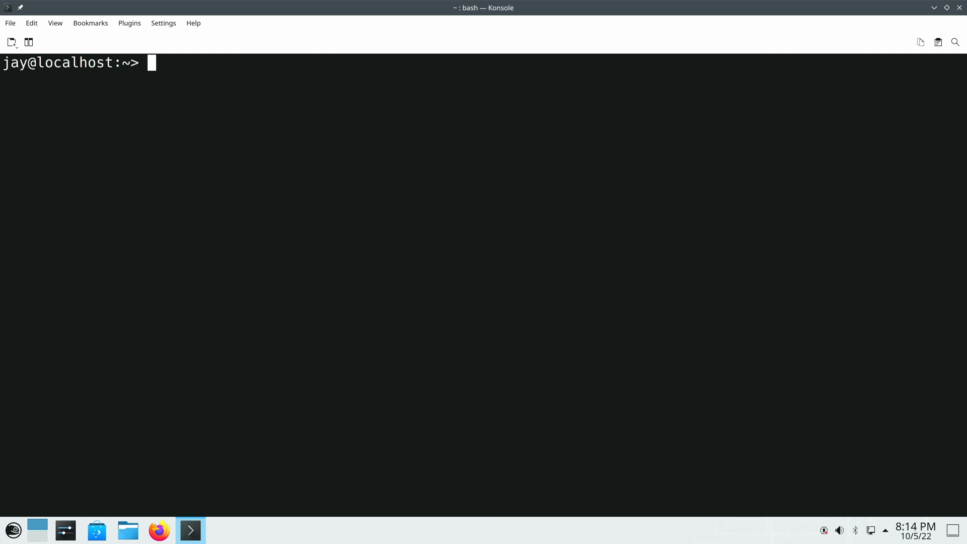
{"action": "type", "text": "zypper"}
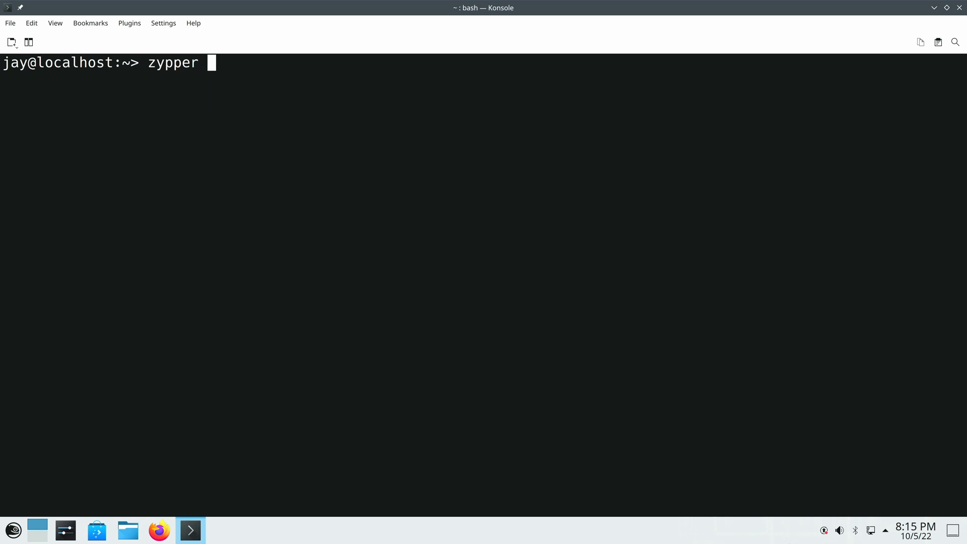
{"action": "type", "text": "info"}
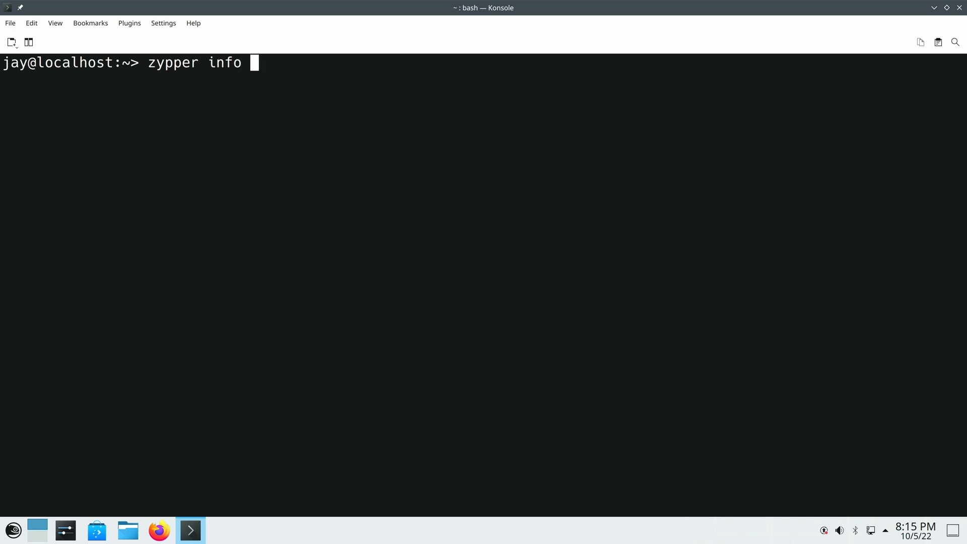
{"action": "type", "text": "Moz"}
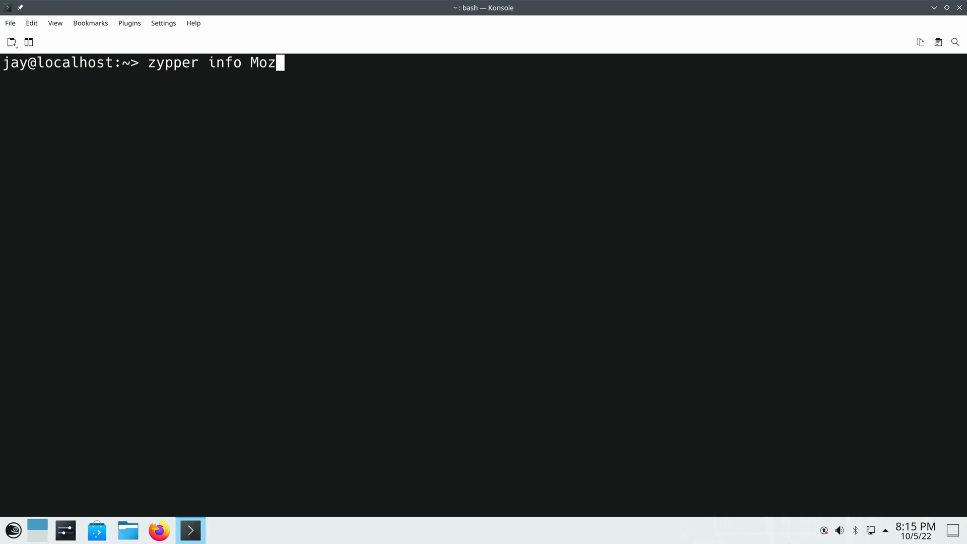
{"action": "type", "text": "illa"}
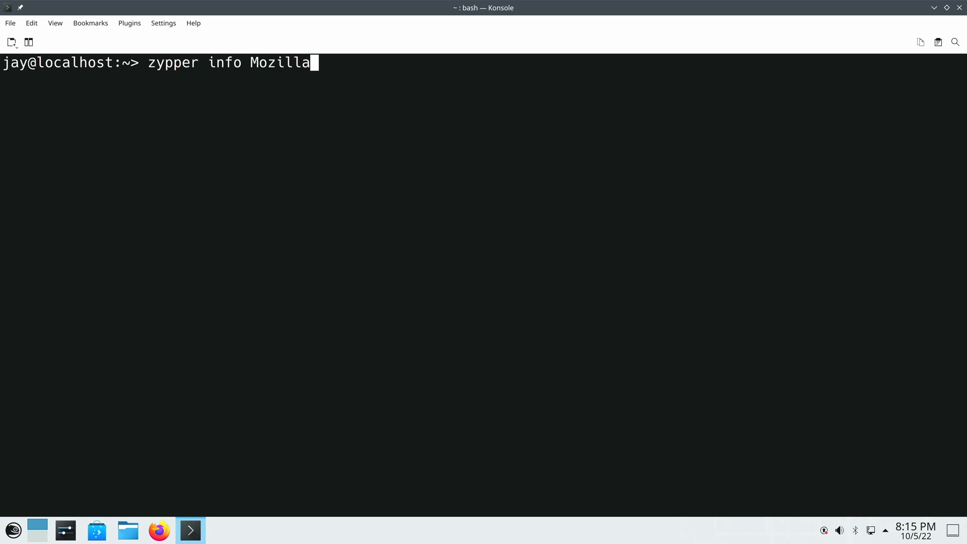
{"action": "type", "text": "Thunder"}
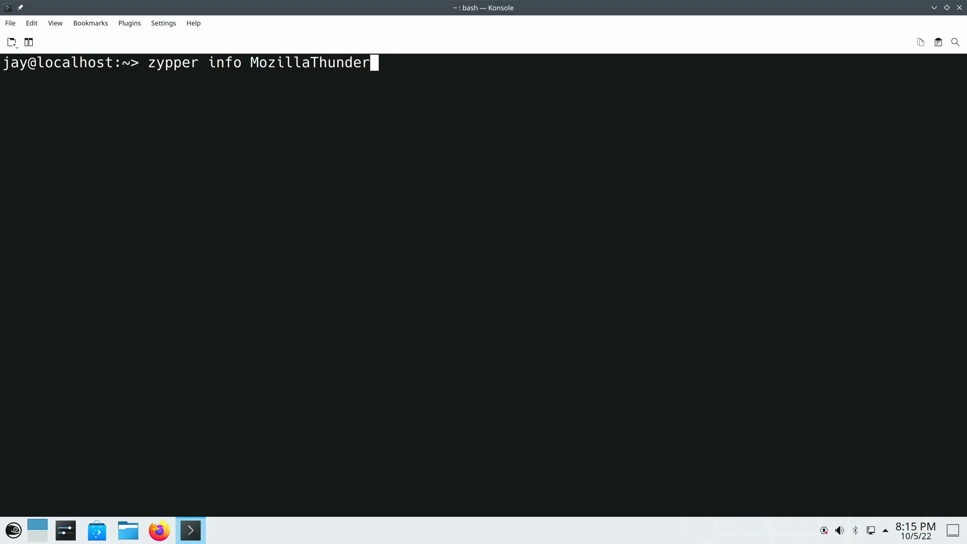
{"action": "type", "text": "bird"}
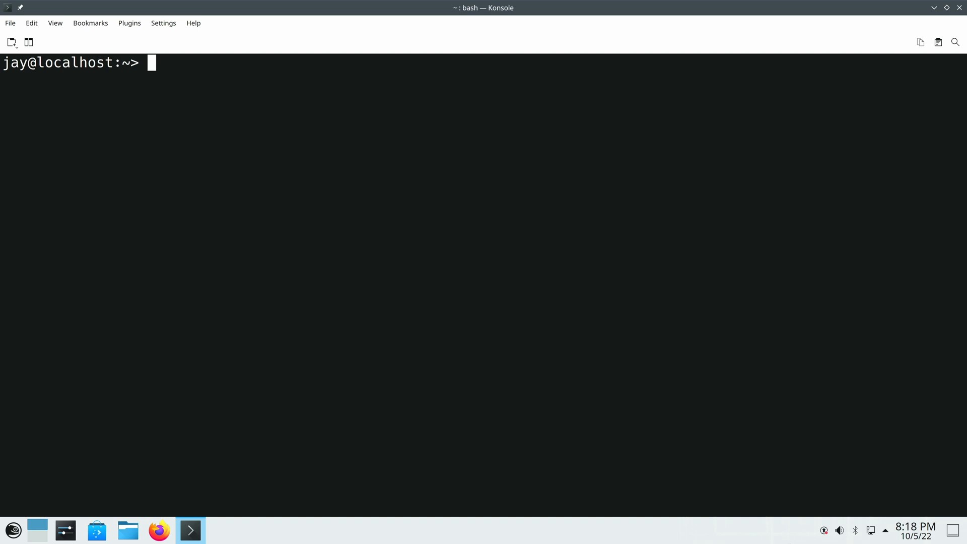
Step: Run 'sudo zypper install MozillaThunderbird' to reinstall Thunderbird
{"action": "type", "text": "sudo"}
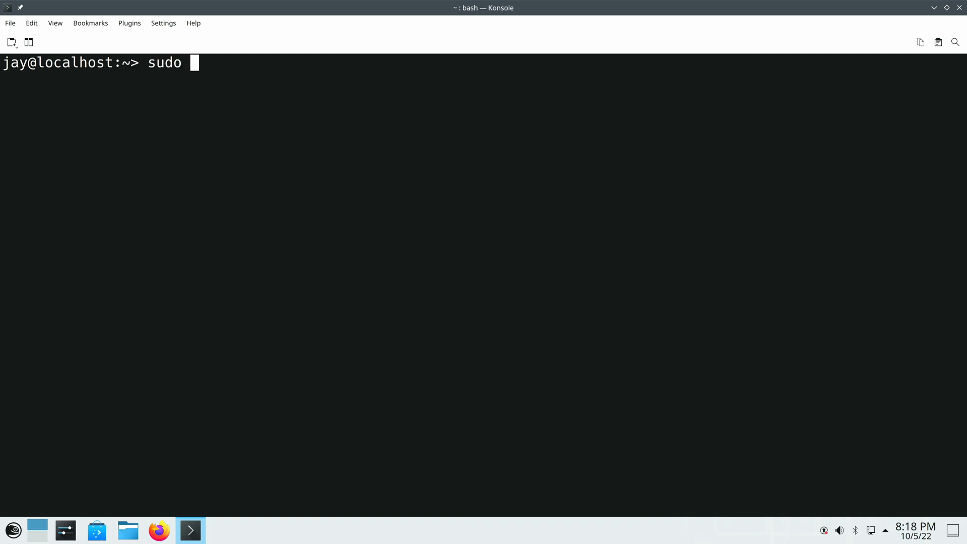
{"action": "type", "text": "zypper install Mo"}
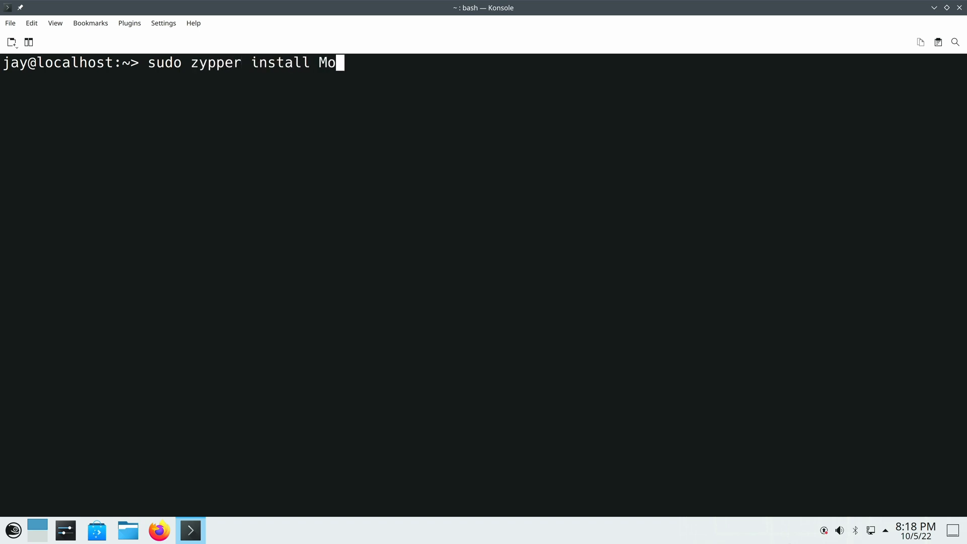
{"action": "type", "text": "zillaThunderbird"}
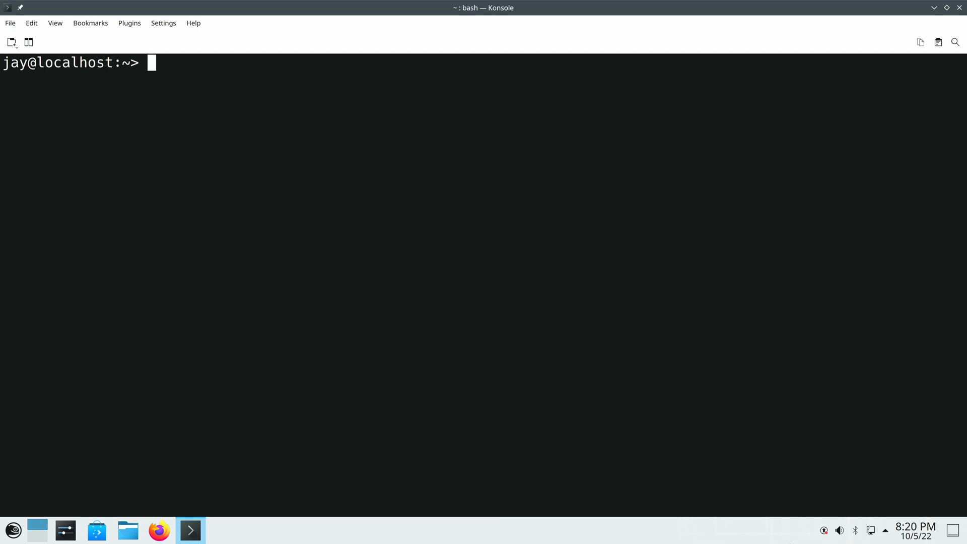
Step: Add a package lock with 'sudo zypper al MozillaThunderbird'
{"action": "type", "text": "sudo zyp"}
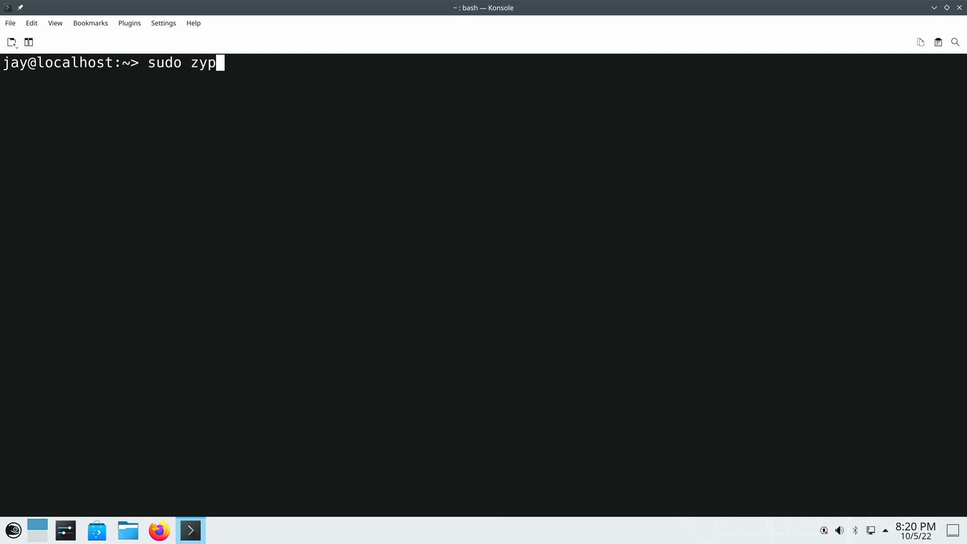
{"action": "type", "text": "per"}
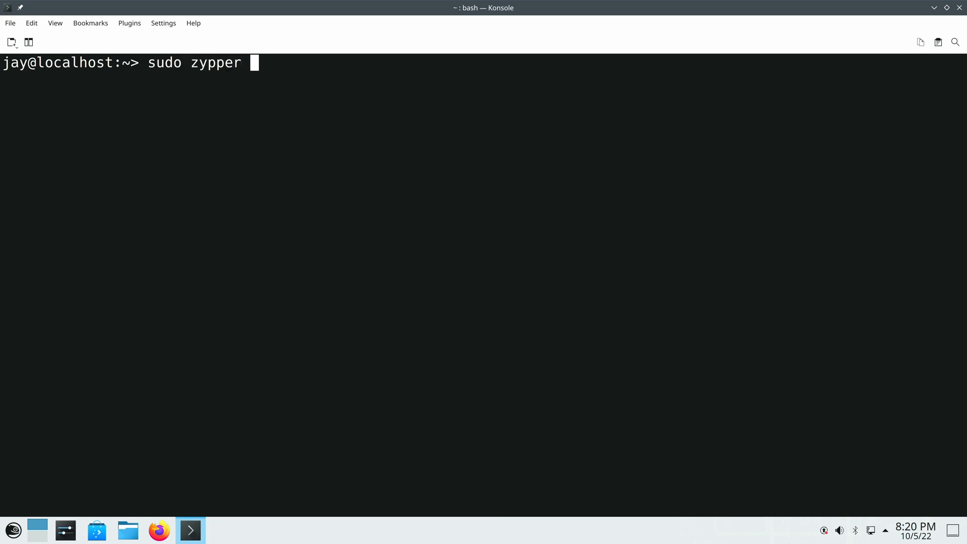
{"action": "type", "text": "al"}
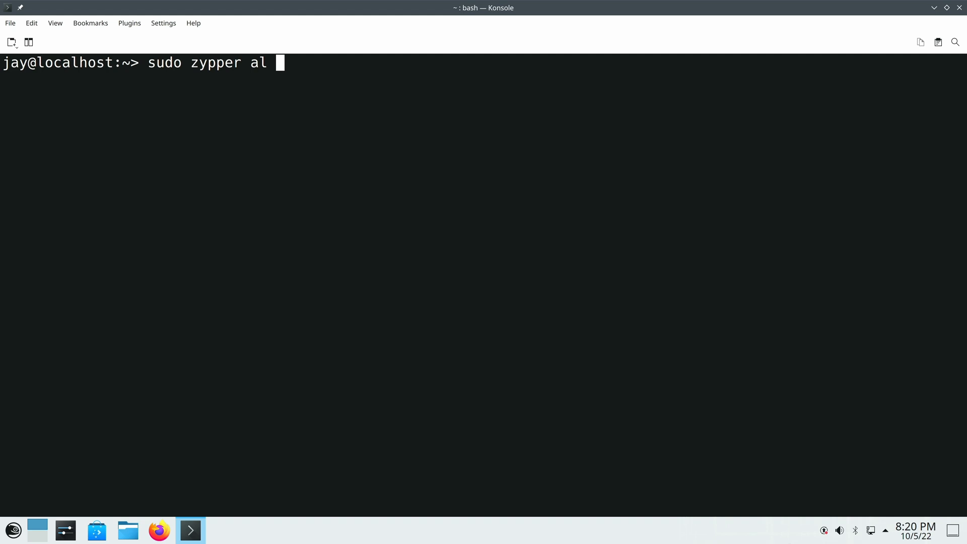
{"action": "type", "text": "MozillaThunderbird"}
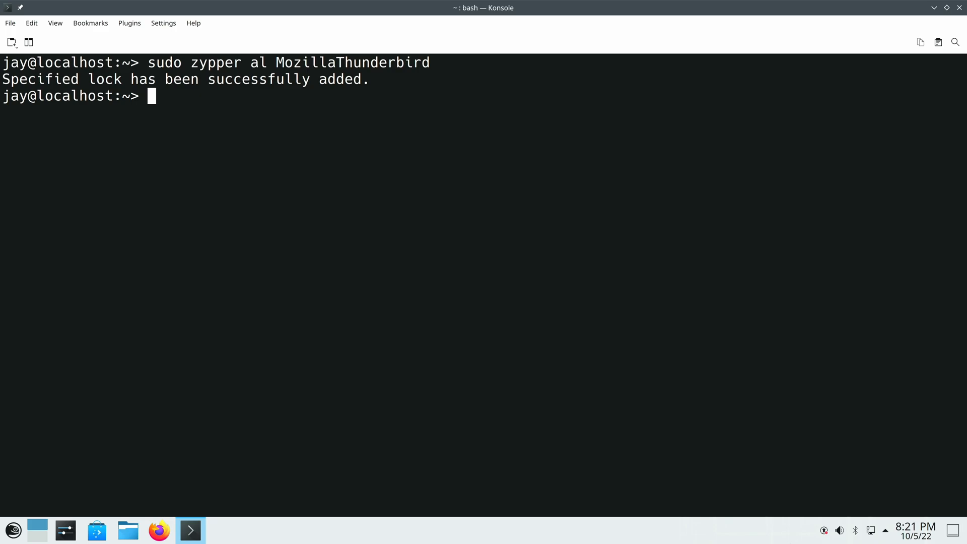
{"action": "type", "text": "zyp"}
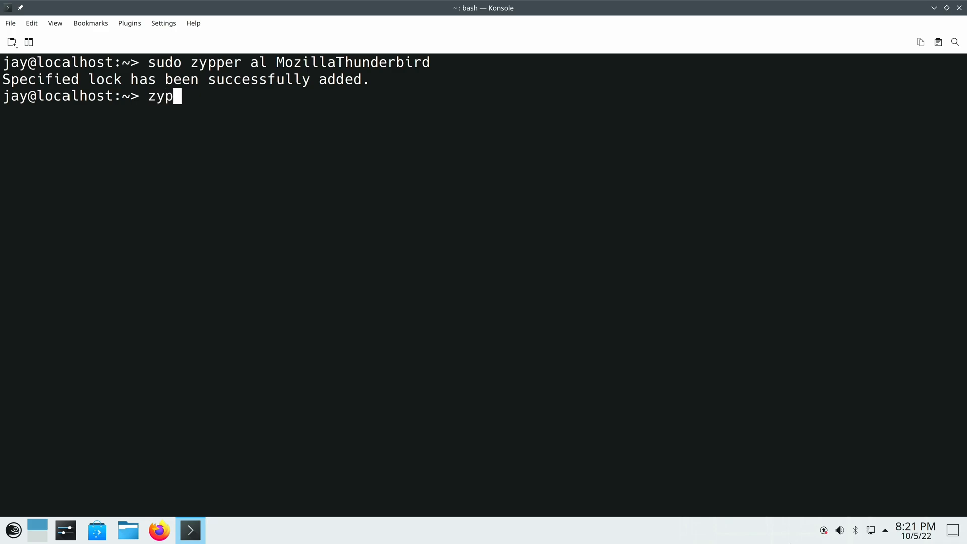
Step: List locks with 'zypper ll', showing MozillaThunderbird as the only locked package
{"action": "type", "text": "per ll"}
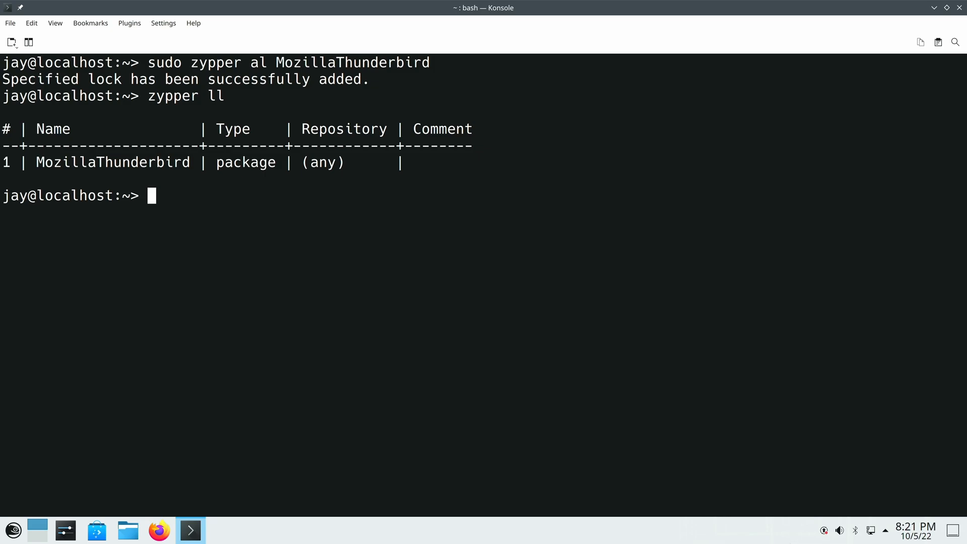
{"action": "type", "text": "sudo zypper"}
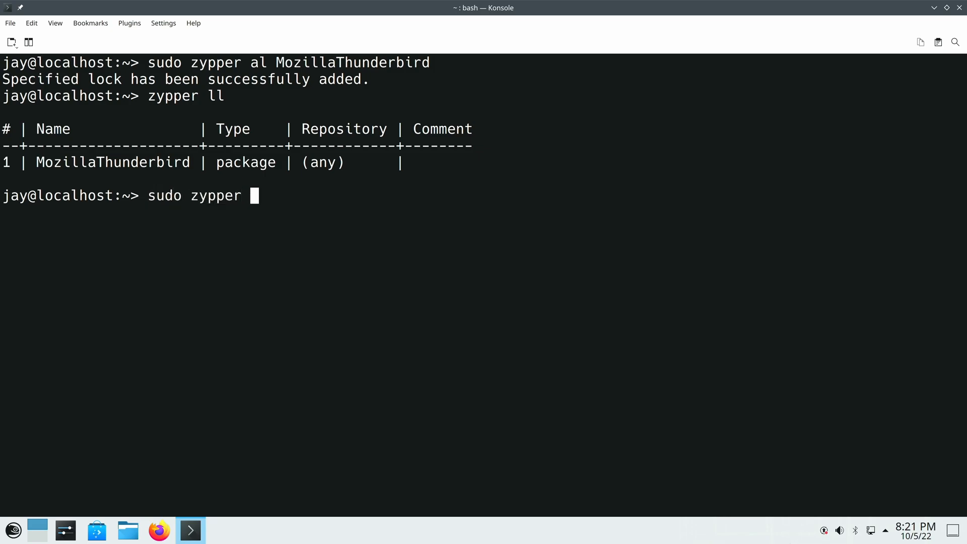
Step: Remove the lock with 'sudo zypper rl MozillaThunderbird' and recheck with 'zypper ll'
{"action": "type", "text": "rl"}
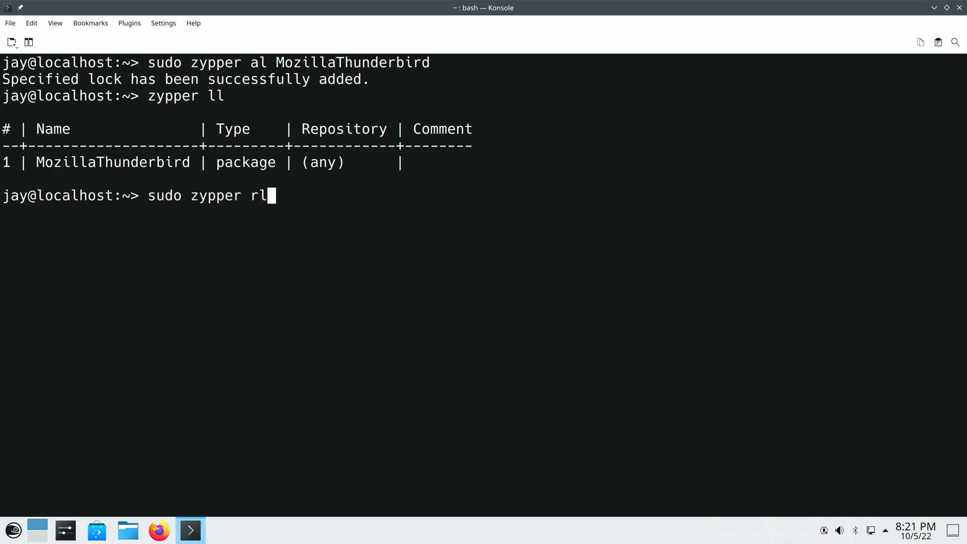
{"action": "type", "text": "MozillaThu"}
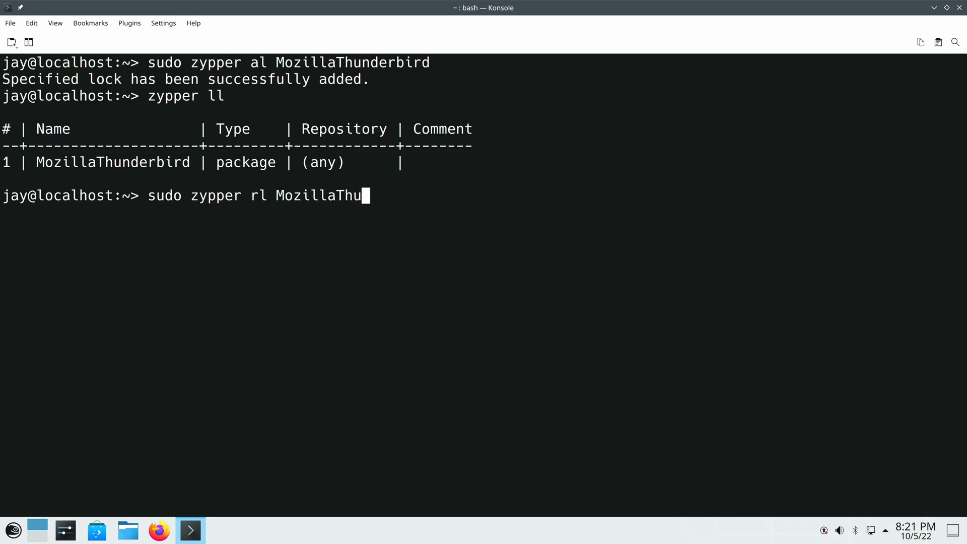
{"action": "type", "text": "nderbird"}
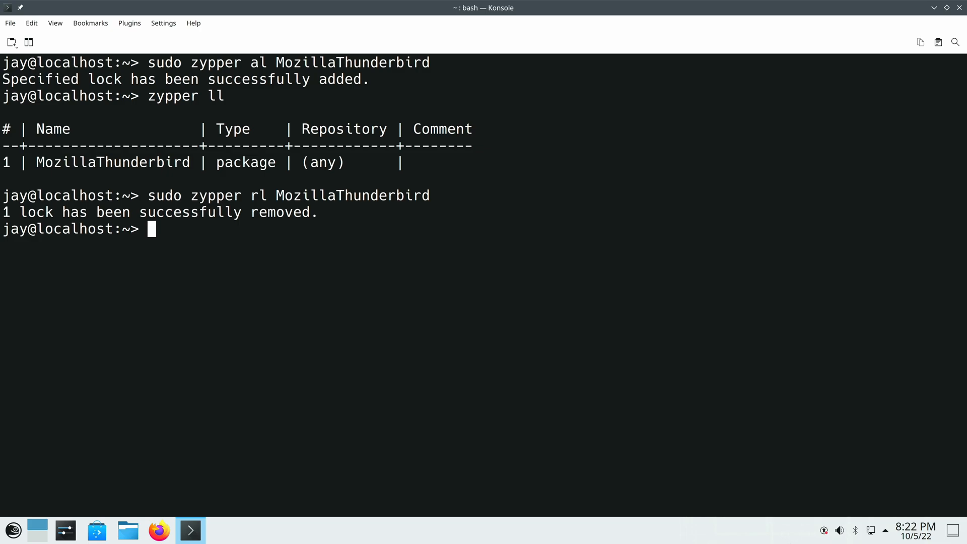
{"action": "type", "text": "zypper ll"}
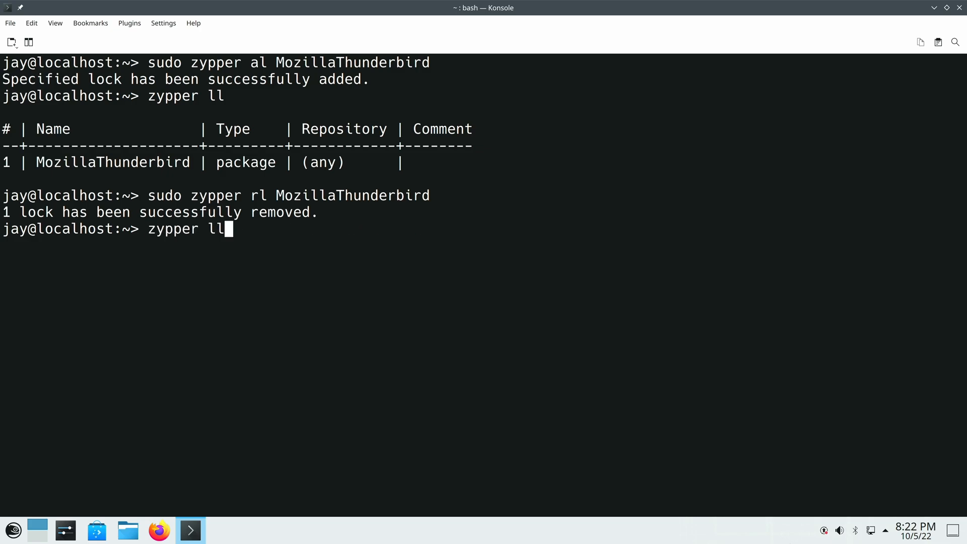